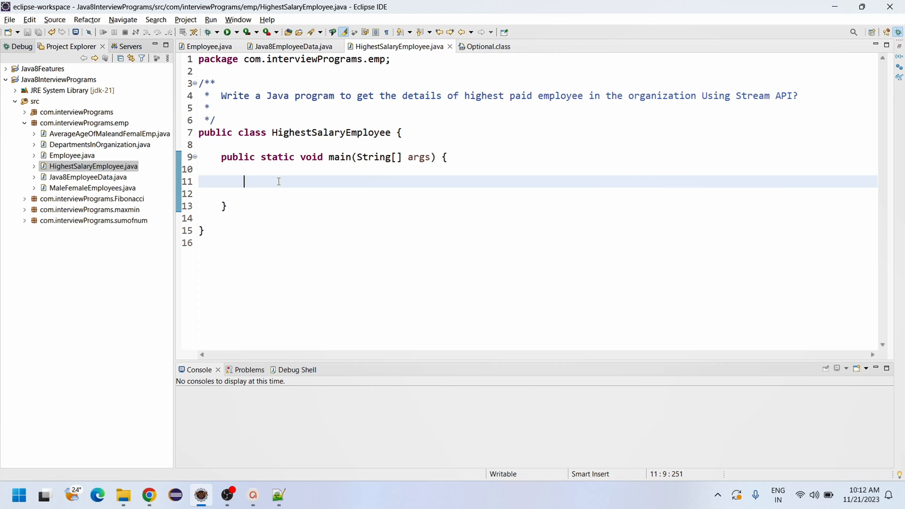
mouse_move(312, 192)
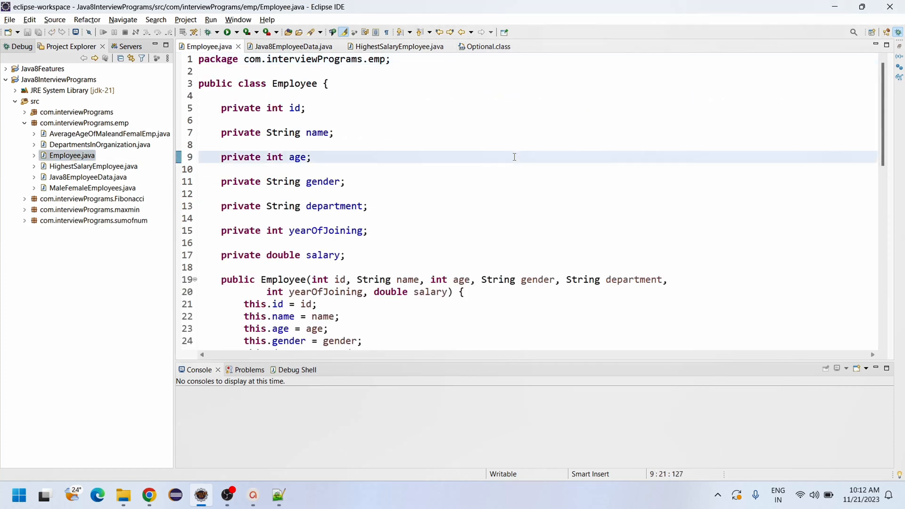
mouse_move(304, 83)
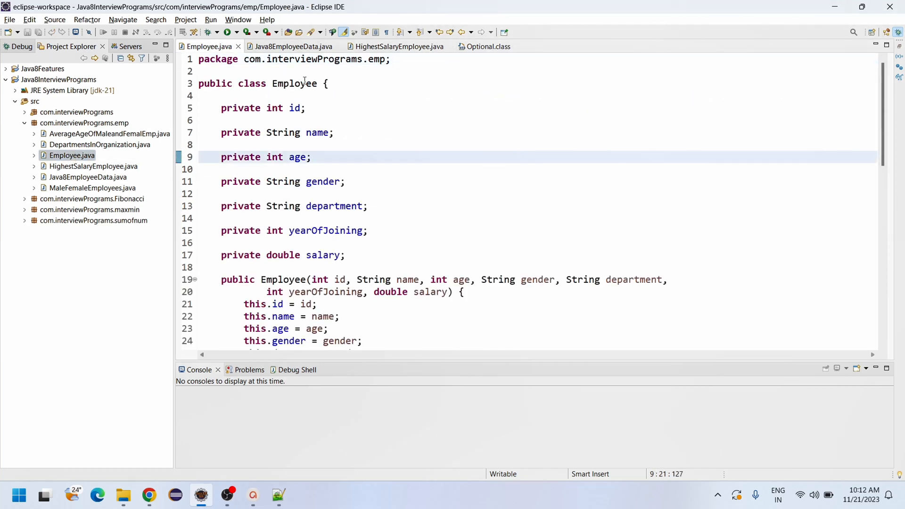
Review the Employee class fields: id, name, age, gender, department, yearOfJoining, salary.
double_click(294, 84)
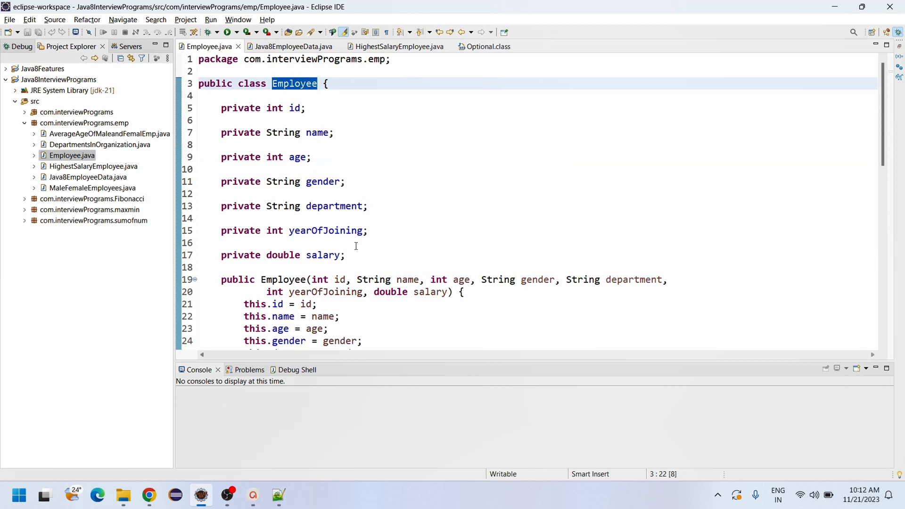
mouse_move(346, 263)
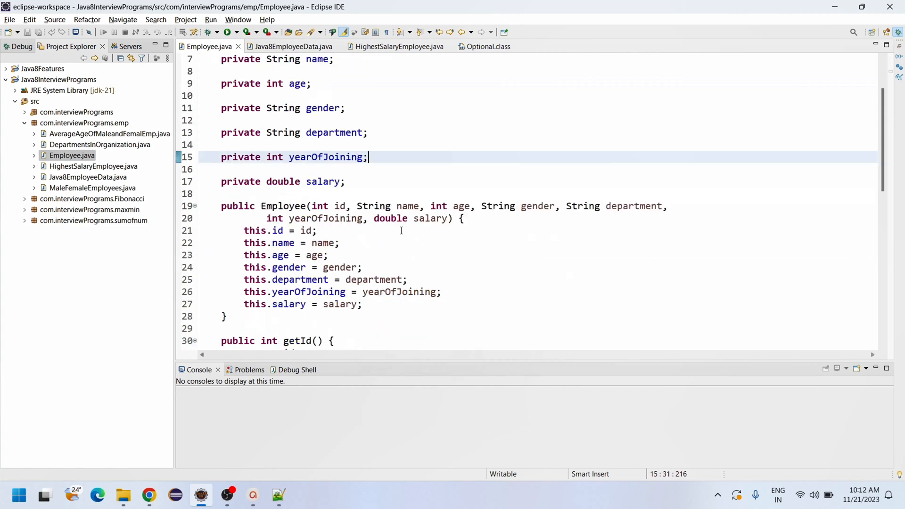
scroll(down, 3)
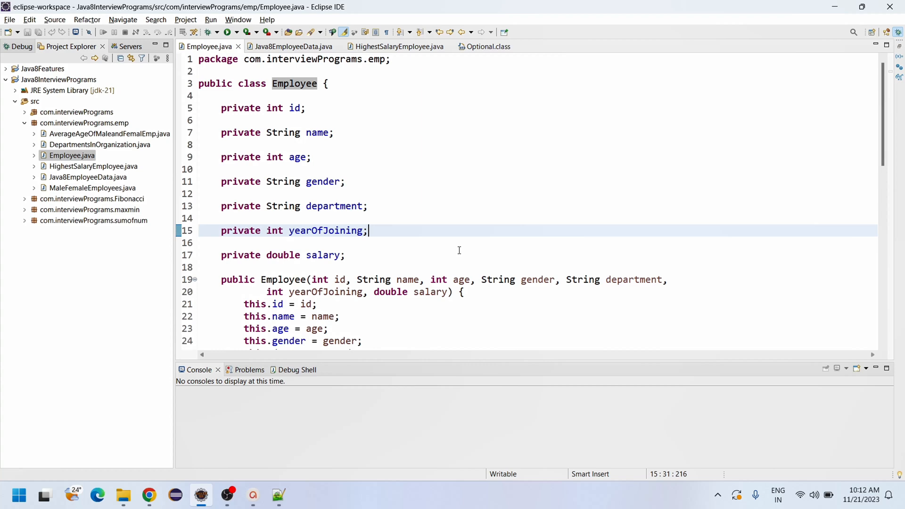
mouse_move(339, 84)
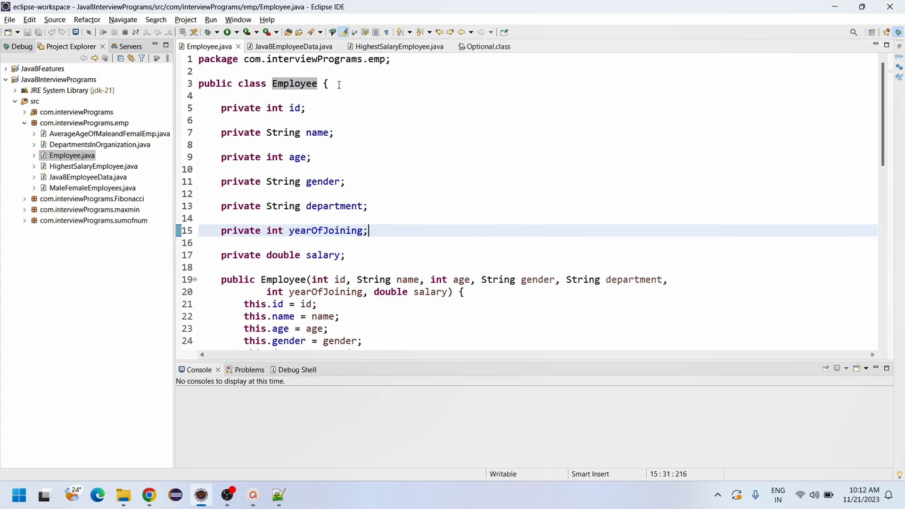
mouse_move(291, 46)
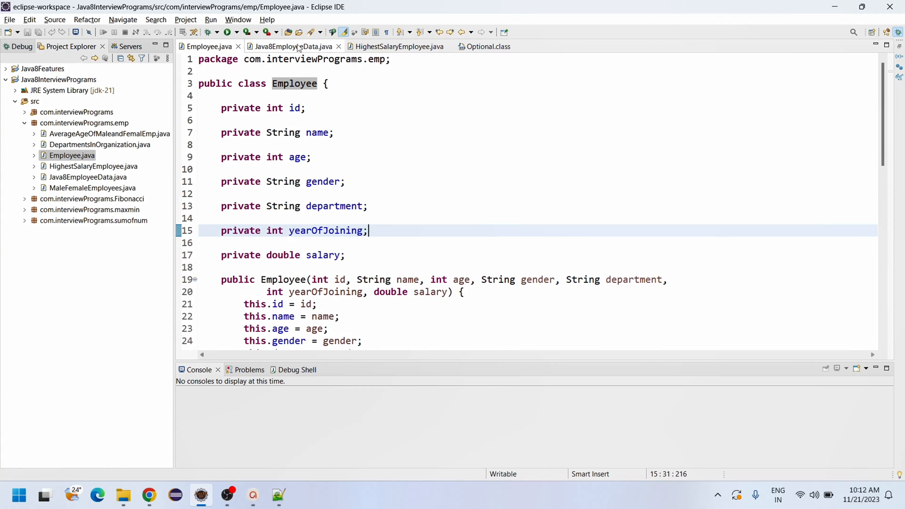
Review getEmployeeData() in Java8EmployeeData.java down to the return employeeList statement.
click(292, 46)
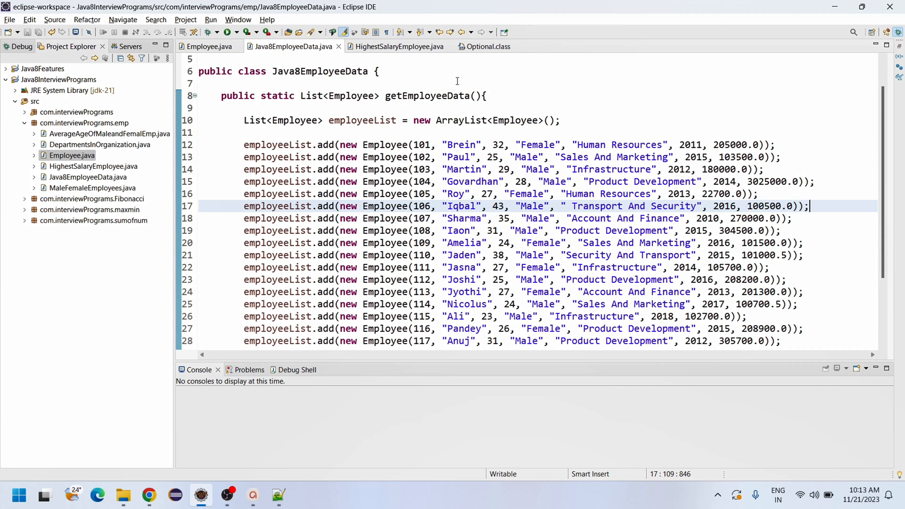
mouse_move(447, 81)
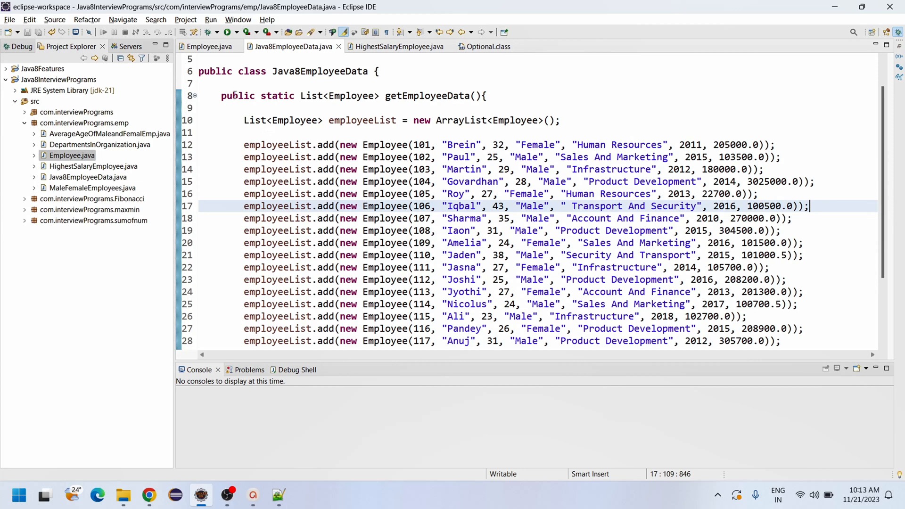
mouse_move(235, 98)
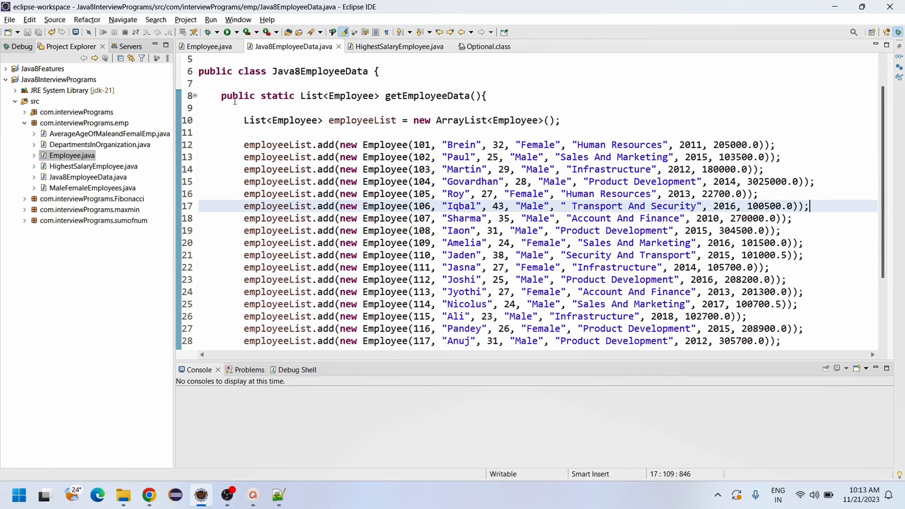
mouse_move(518, 96)
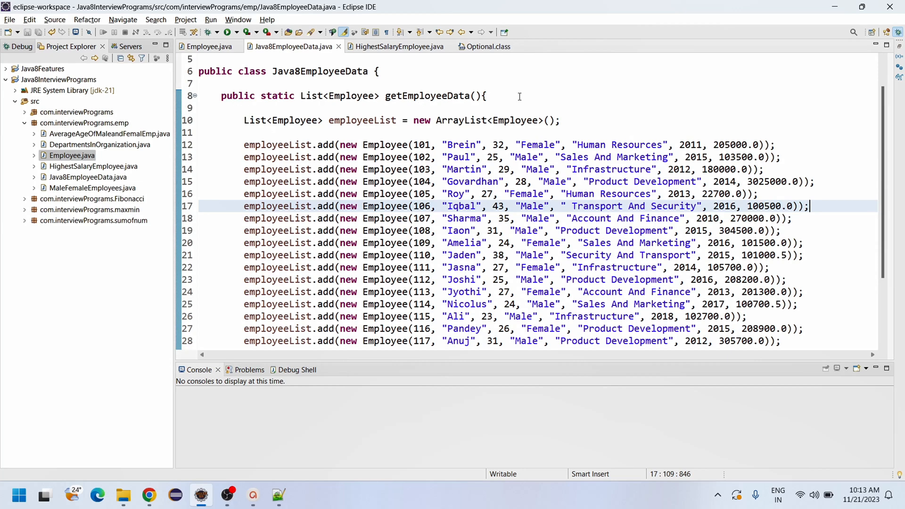
scroll(down, 3)
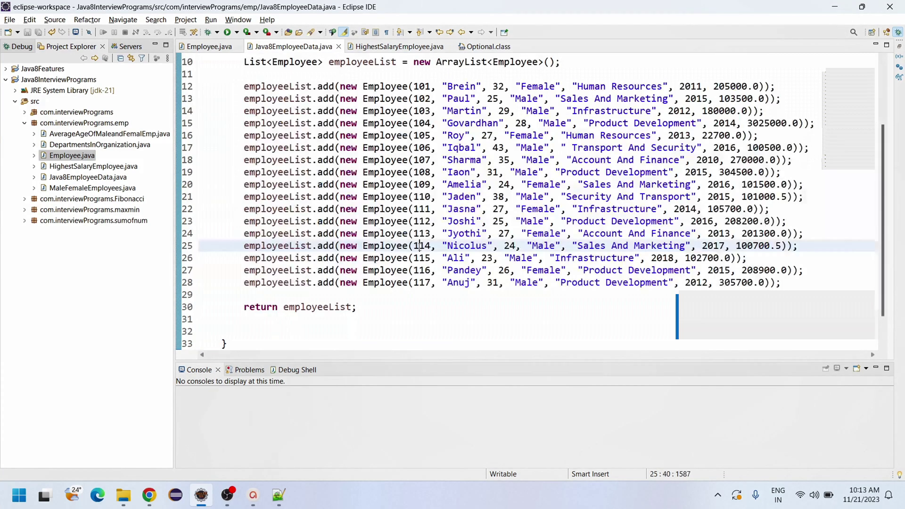
click(247, 320)
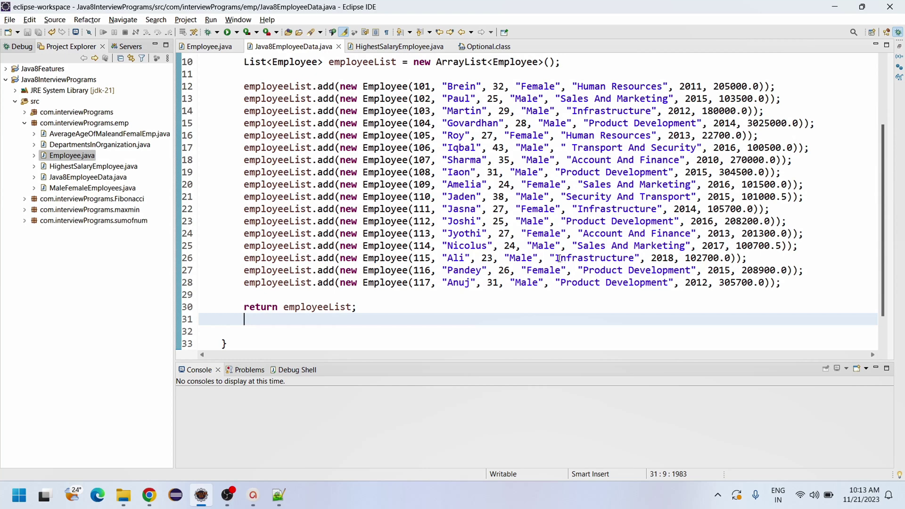
mouse_move(396, 46)
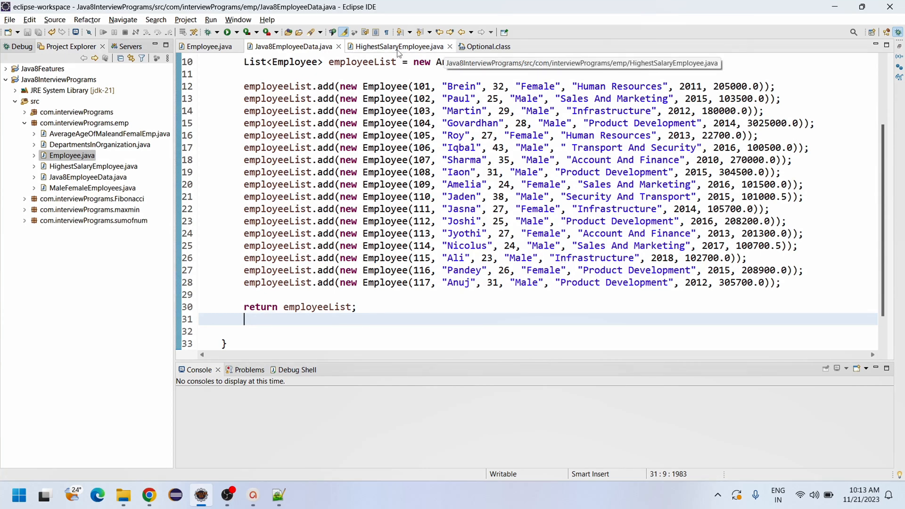
In main, declare List<Employee> empList = Java8EmployeeData.getEmployeeData();.
click(397, 46)
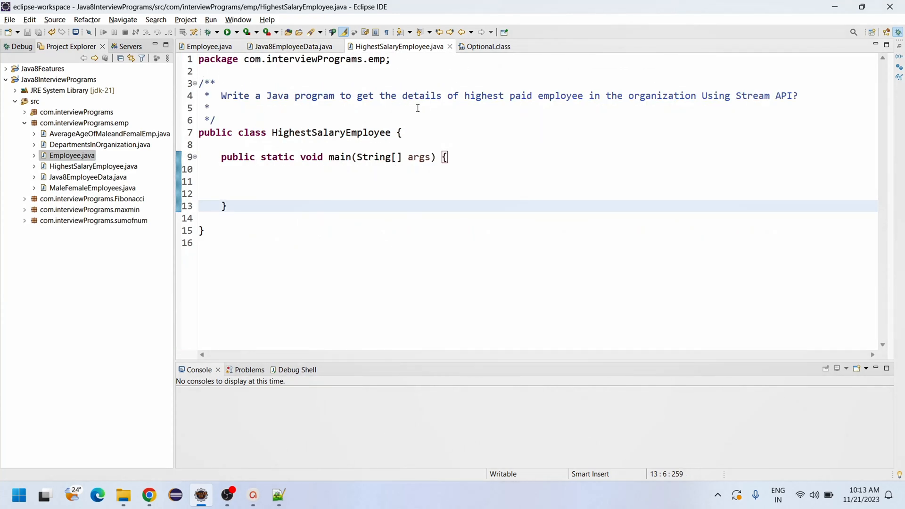
mouse_move(418, 108)
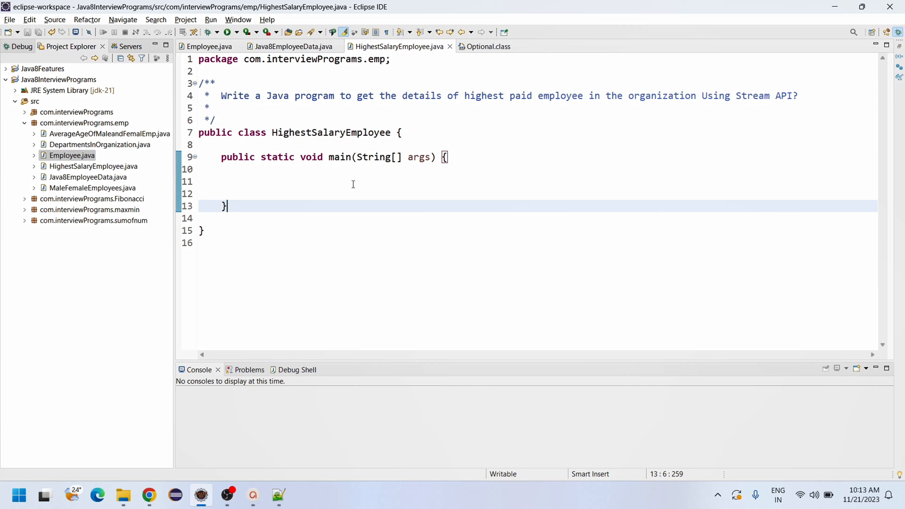
click(274, 181)
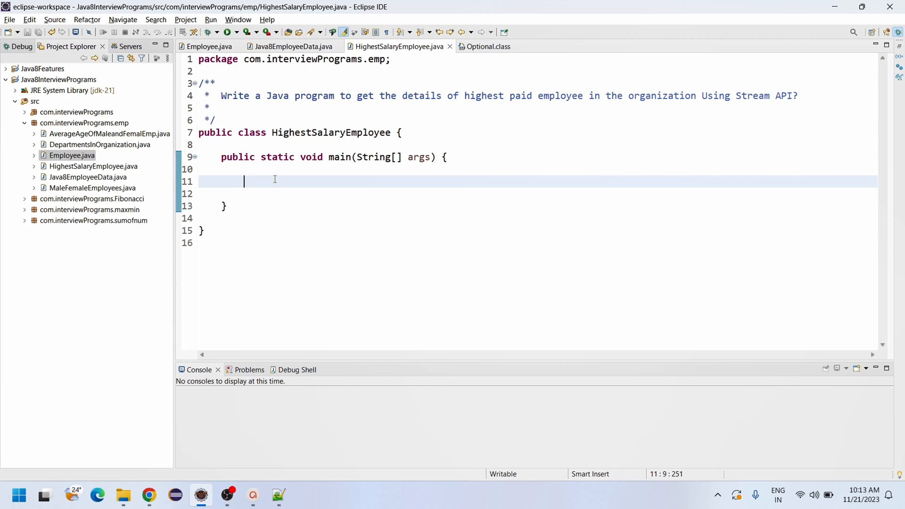
mouse_move(275, 179)
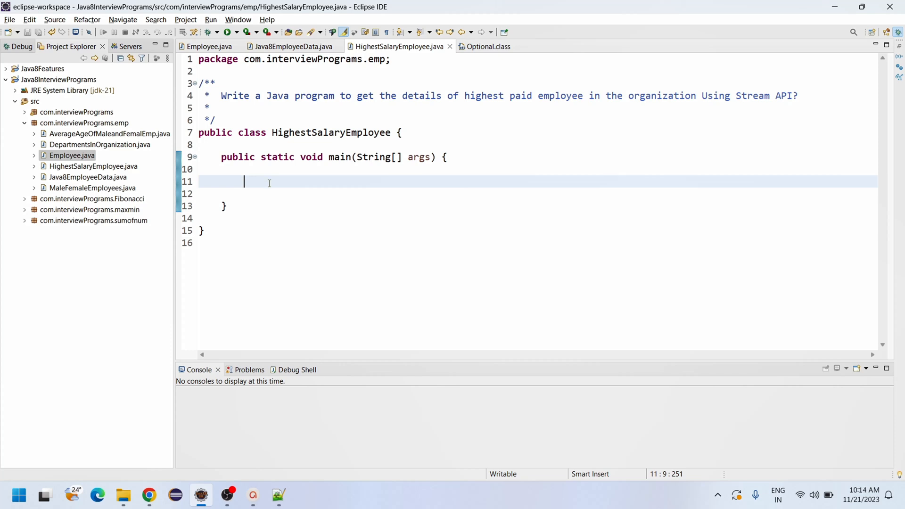
text(List)
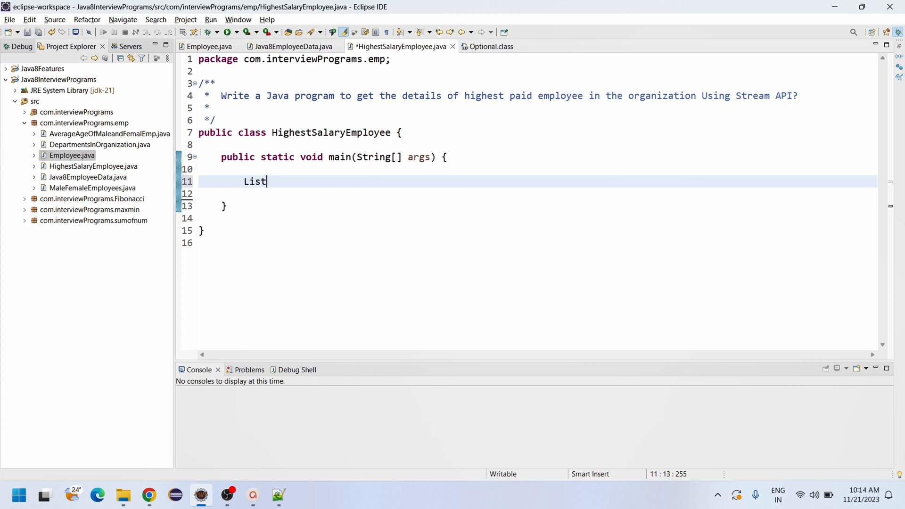
text(<Emp)
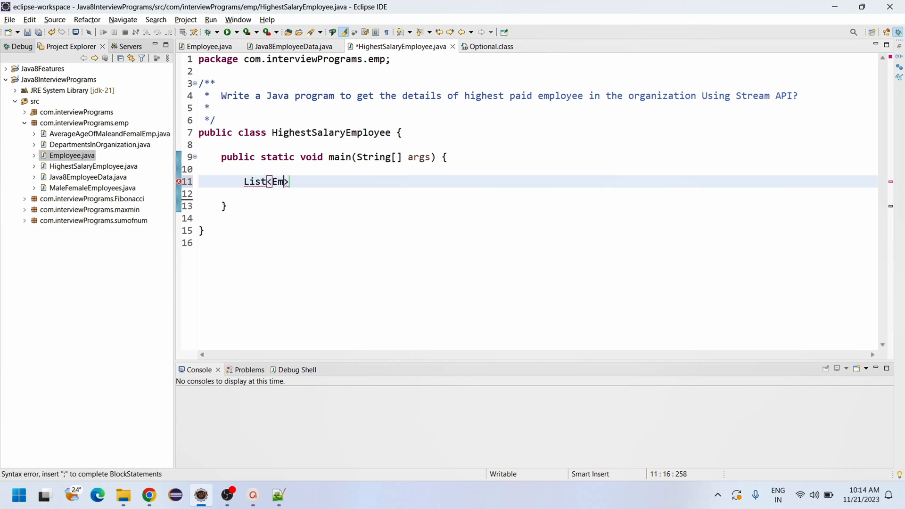
text(loyee> emp)
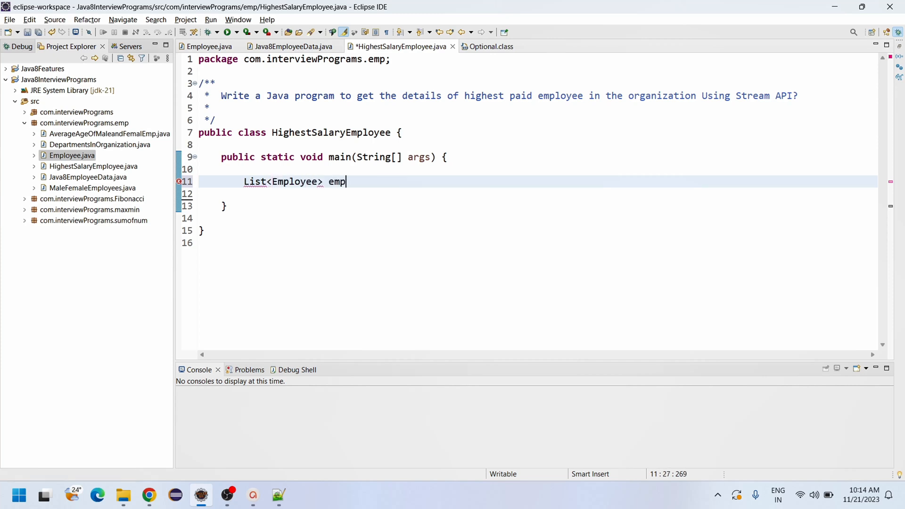
text(List)
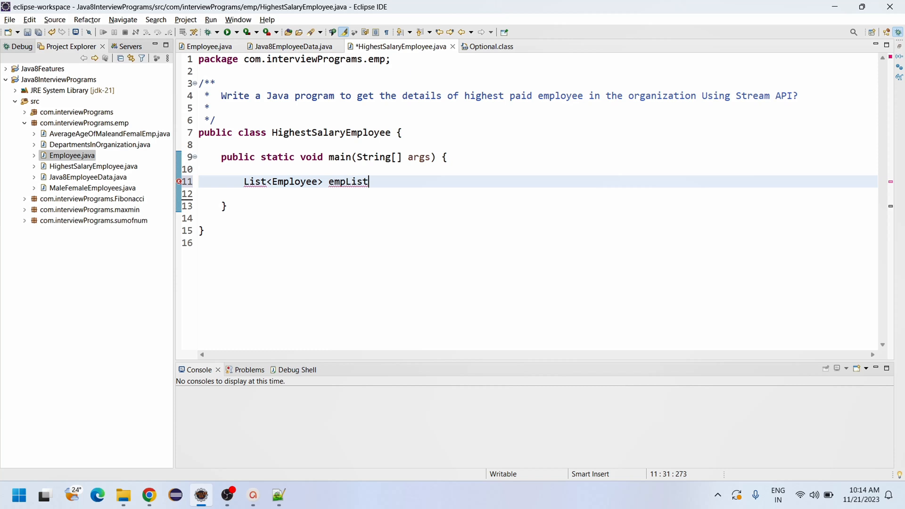
text(=)
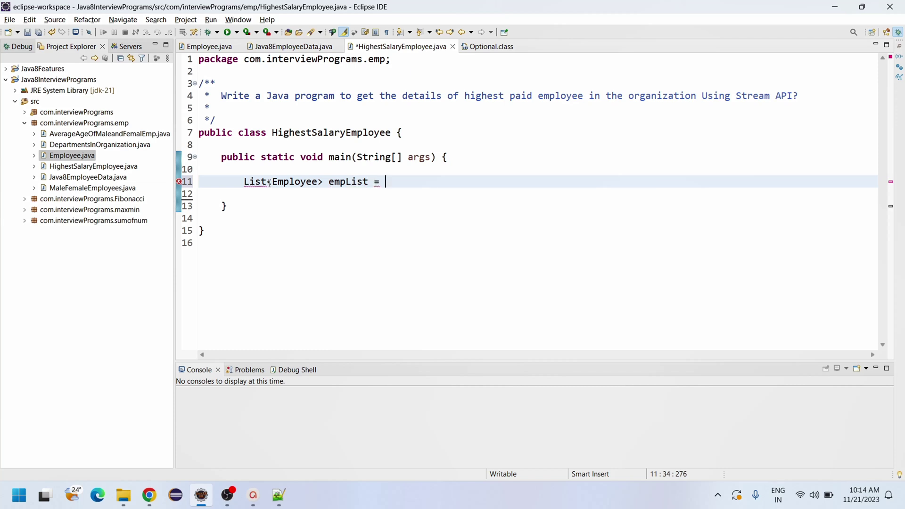
text(Java8EmployeeData)
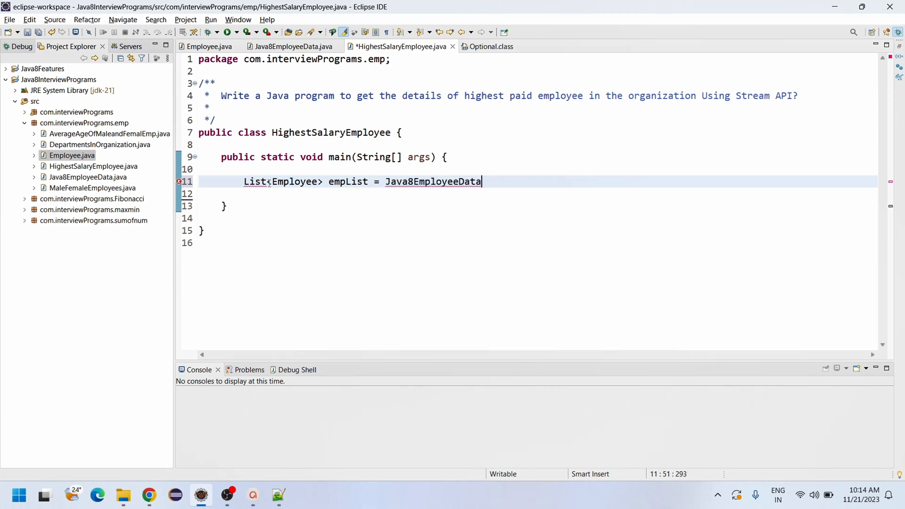
text(.getEmployeeData())
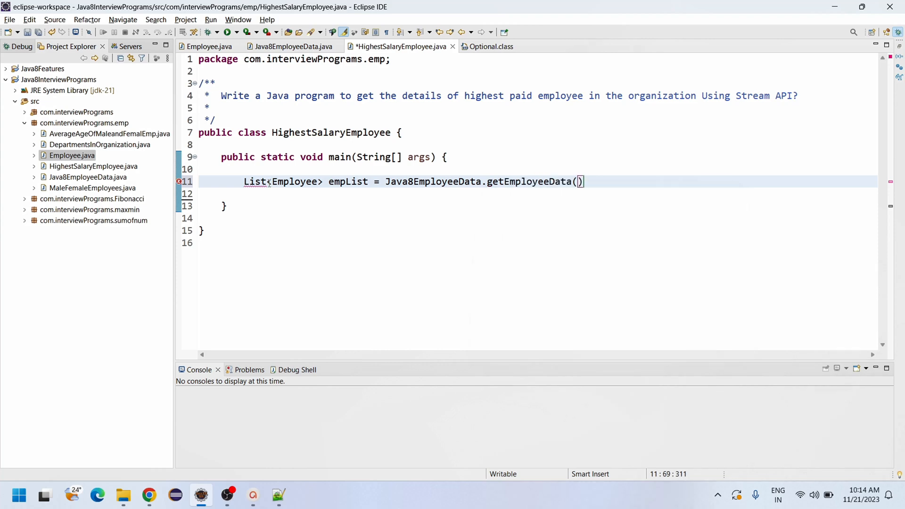
text(;)
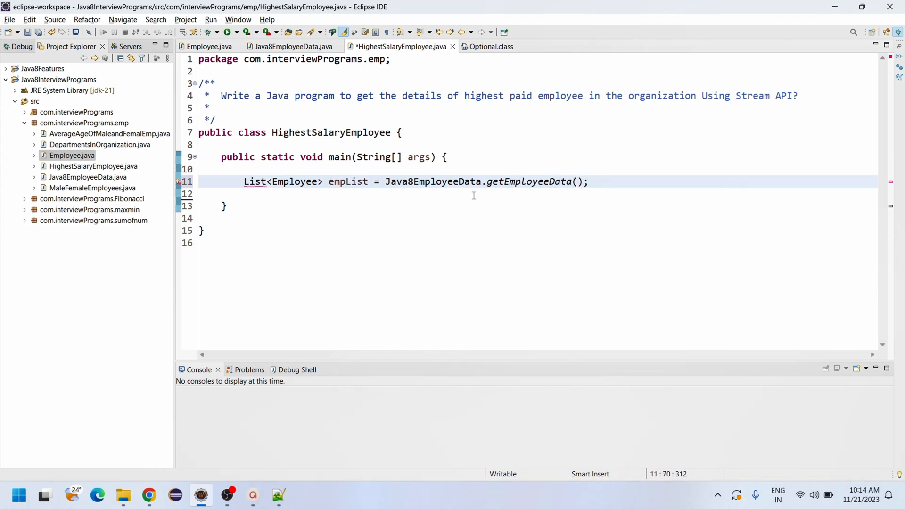
Check getEmployeeData in the data file, then start a new line below the empList statement.
click(291, 46)
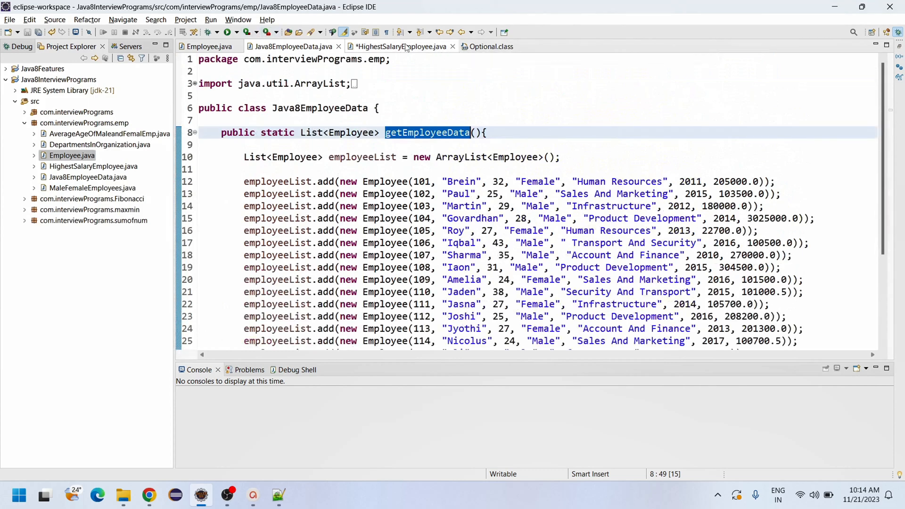
click(398, 46)
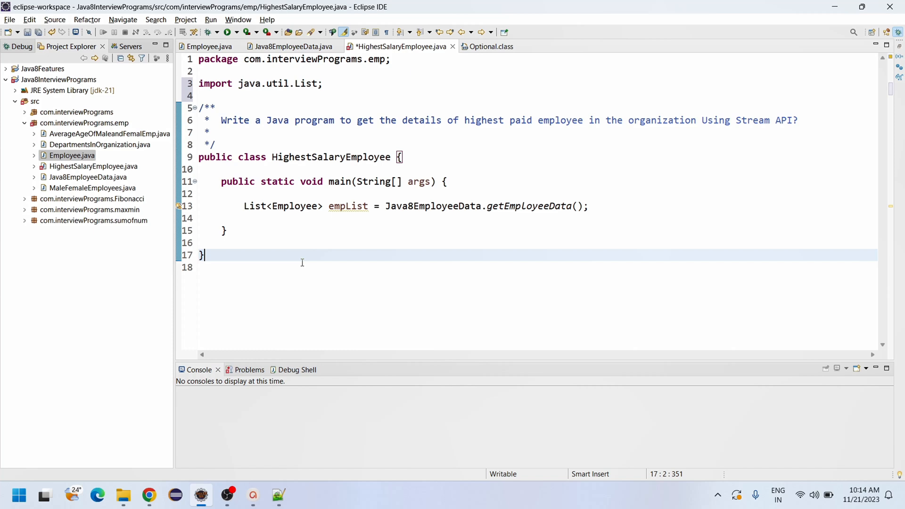
click(588, 207)
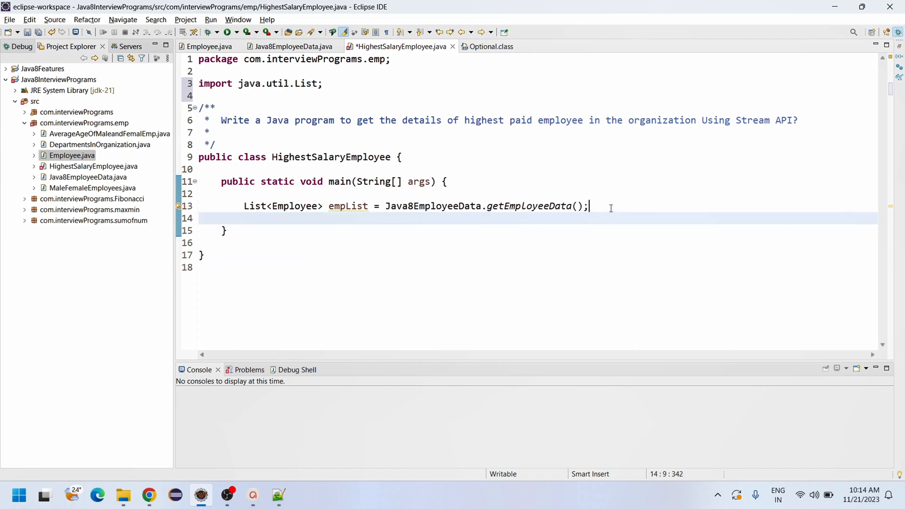
key(Return)
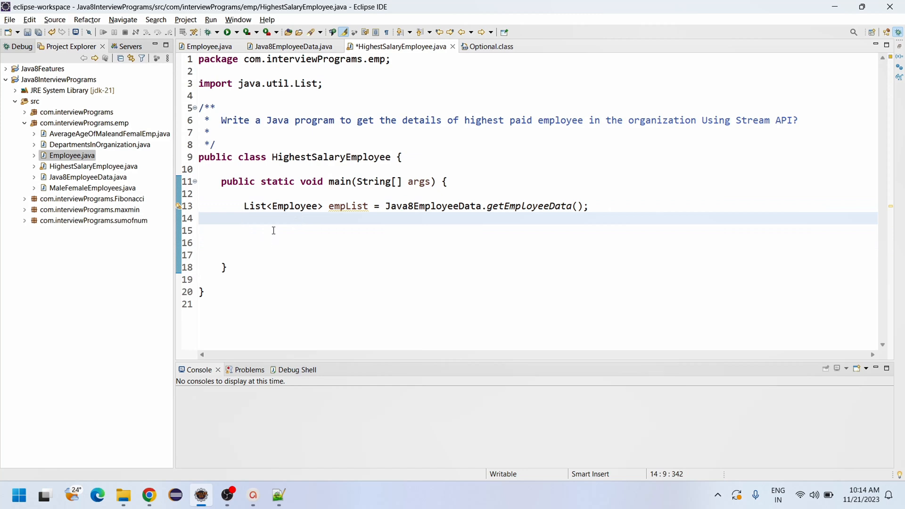
Revisit the Employee class to confirm its salary field, then return to main.
click(273, 230)
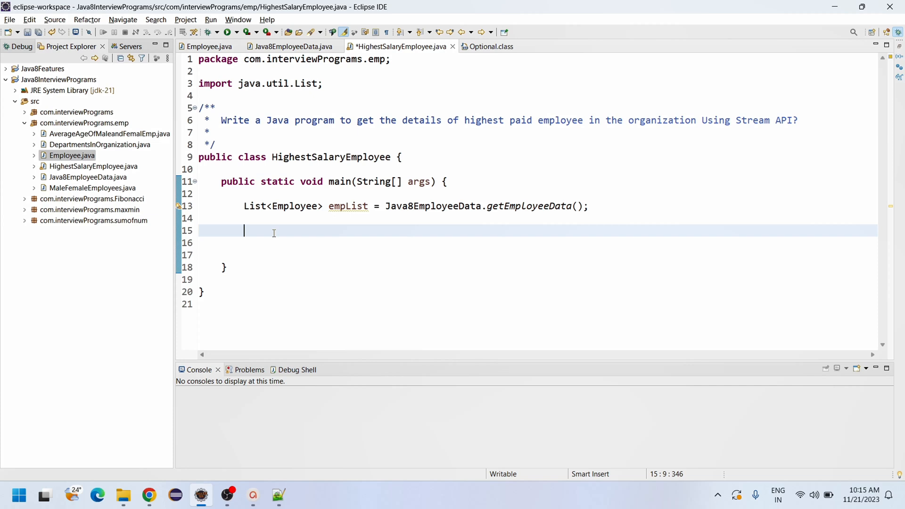
mouse_move(315, 104)
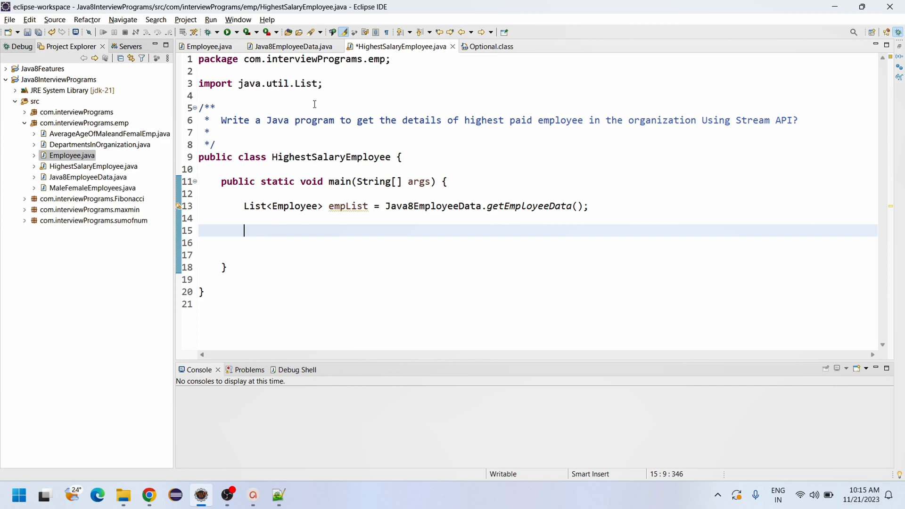
click(294, 206)
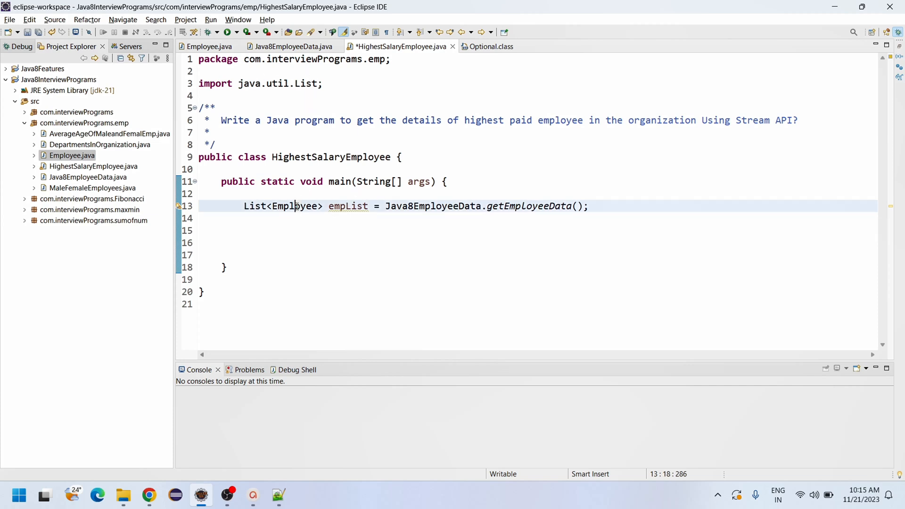
click(209, 46)
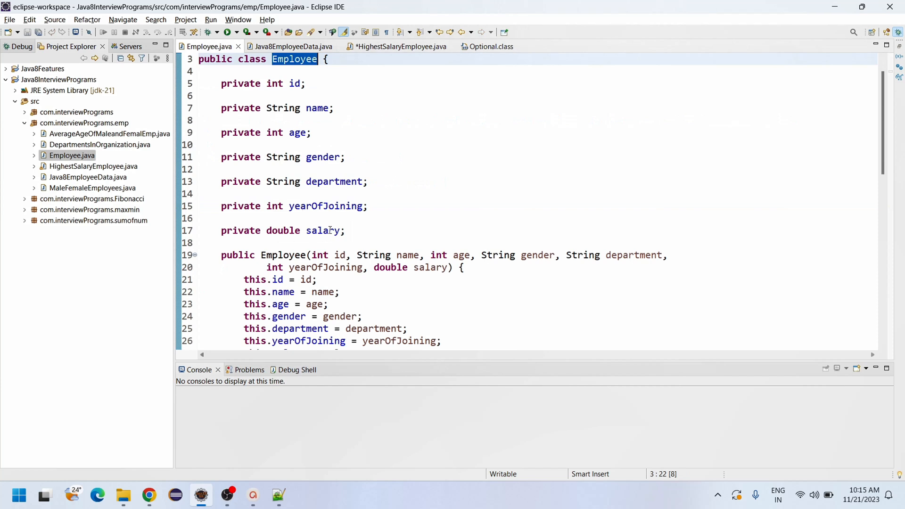
double_click(323, 230)
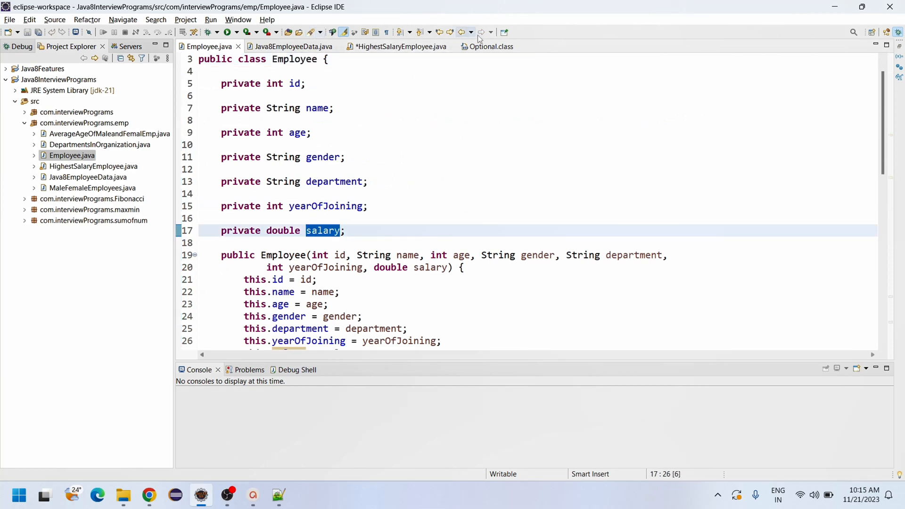
click(397, 47)
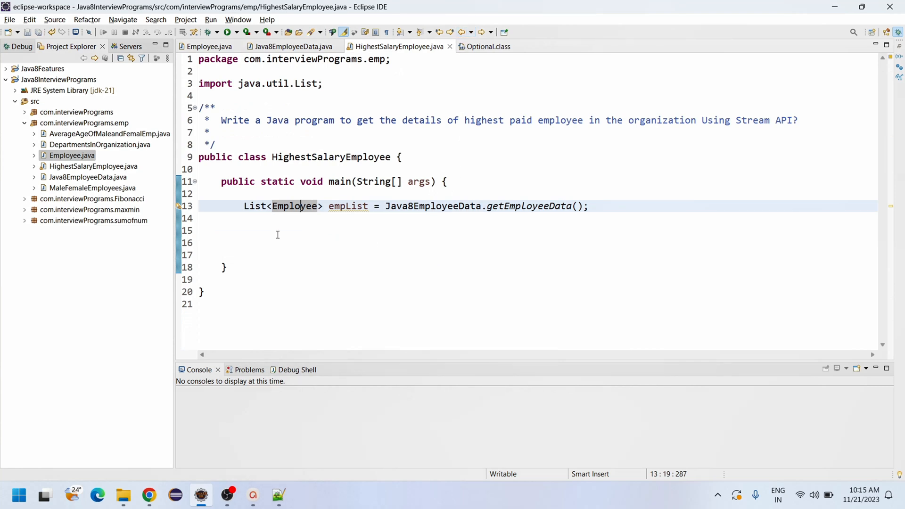
Begin typing an Optional<E... declaration on the new line in main.
text(O[)
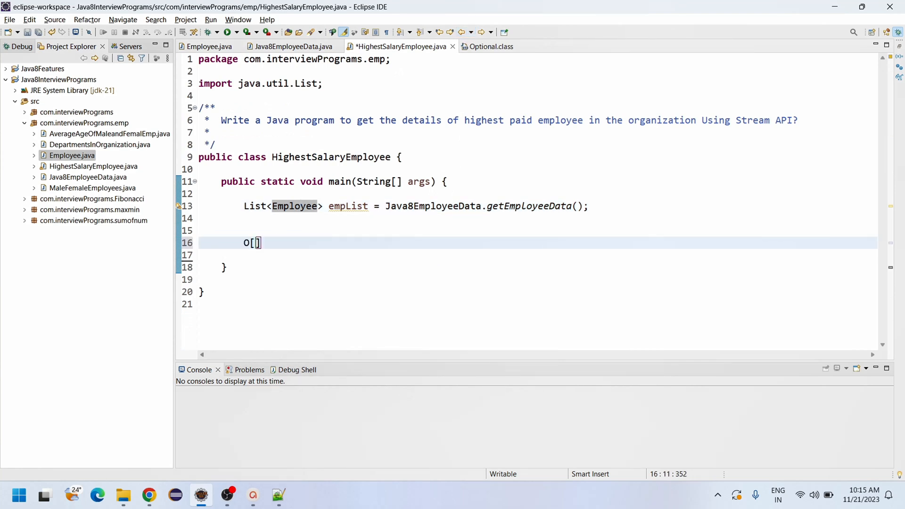
key(BackSpace)
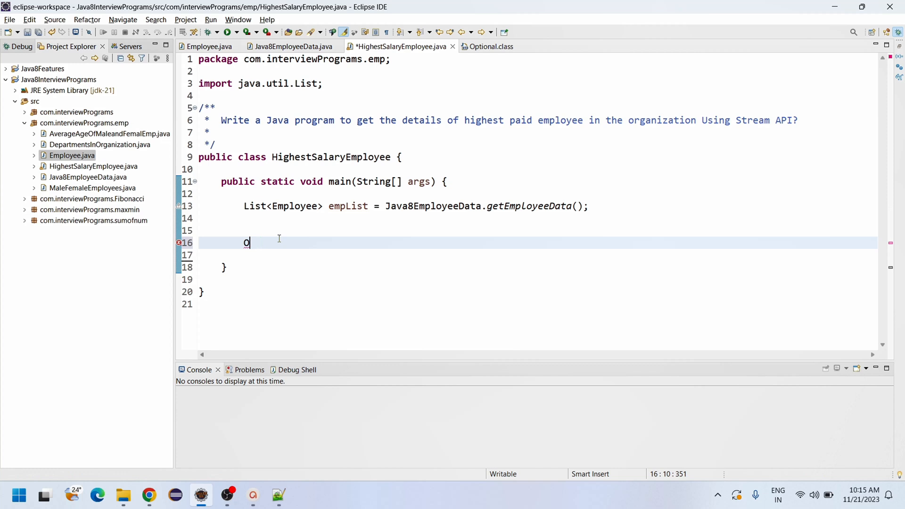
text(ption)
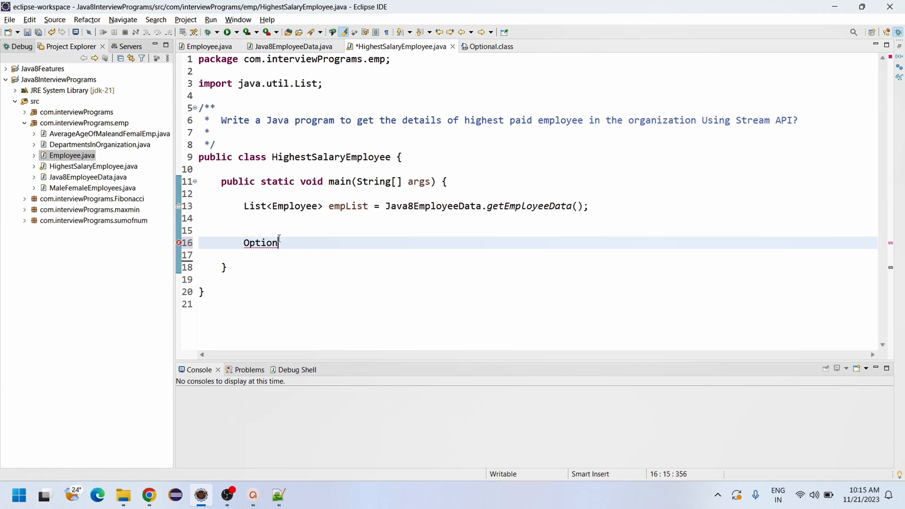
text(al)
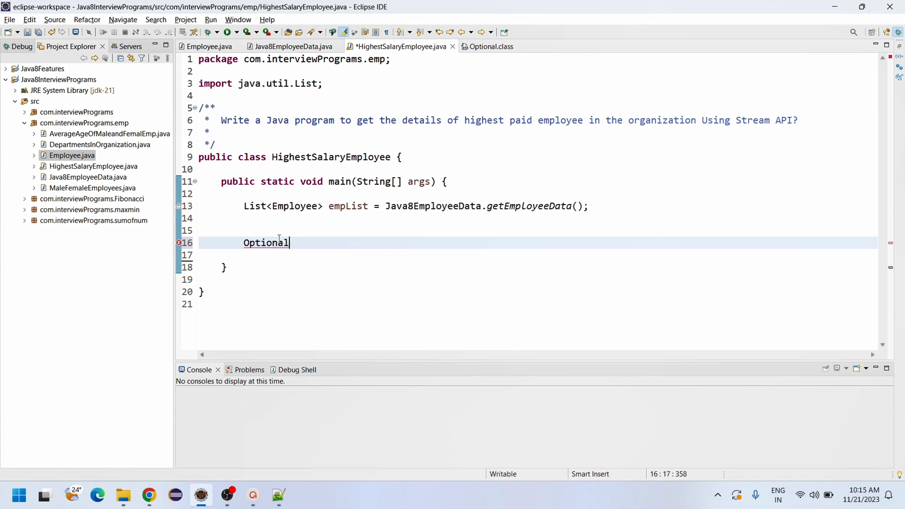
text(<>)
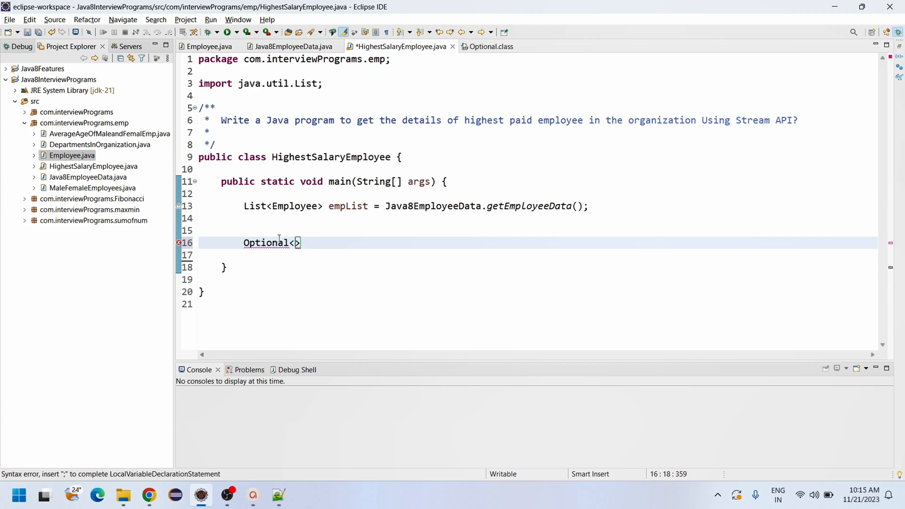
text(Employee)
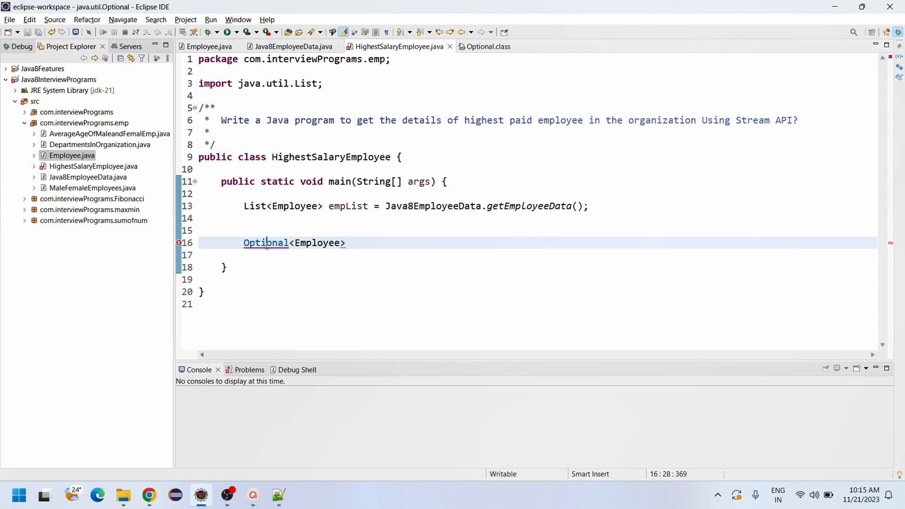
View the java.util.Optional class source and its Javadoc comment.
click(487, 47)
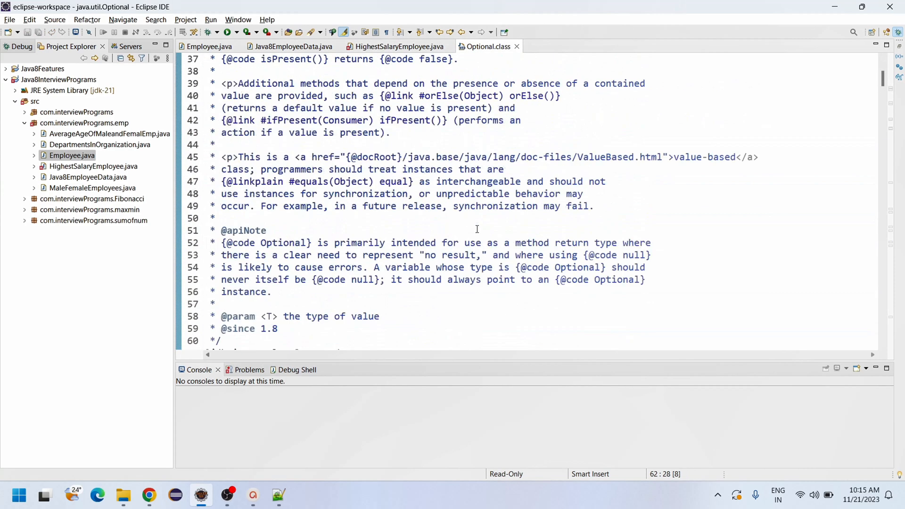
scroll(up, 3)
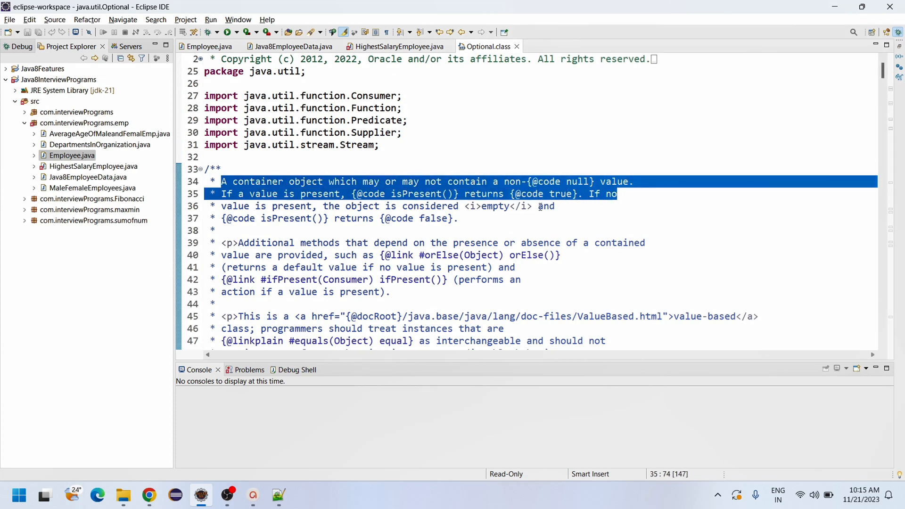
Close the Optional source and write highPaidEmp = empList.stream().
click(468, 207)
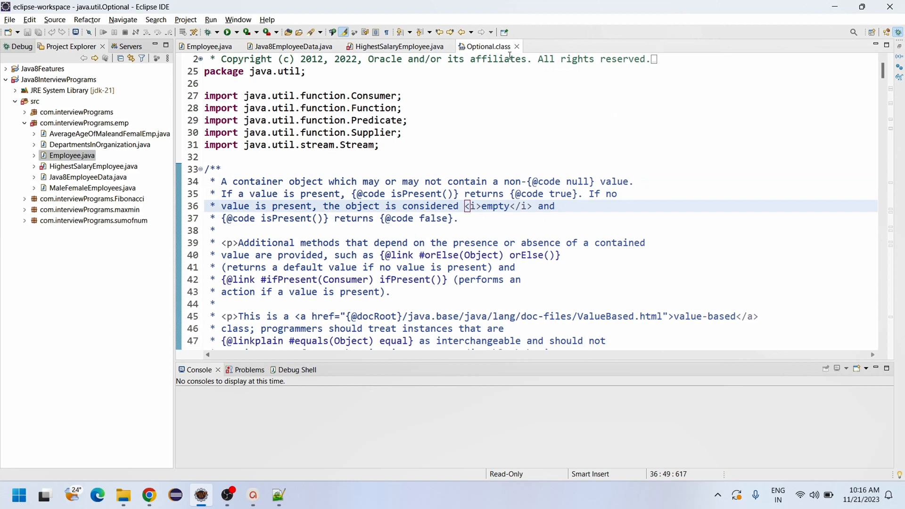
click(398, 46)
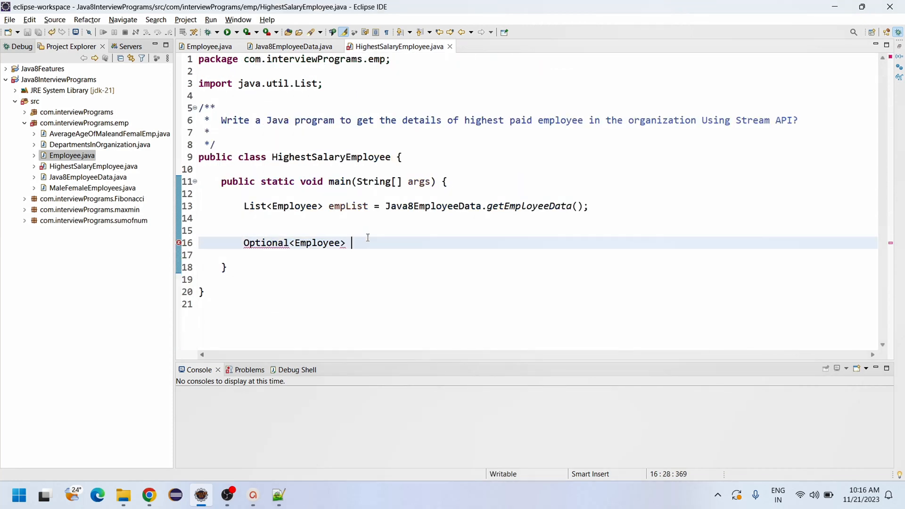
text(high)
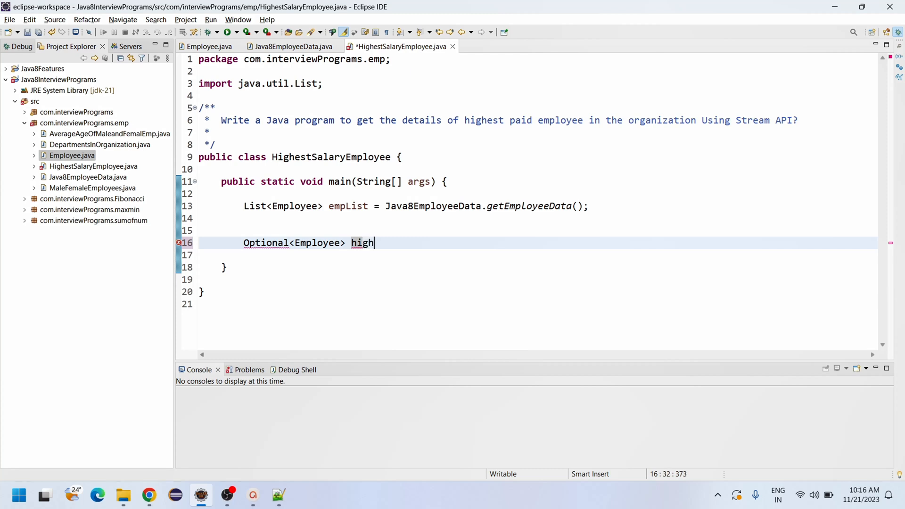
text(Paid)
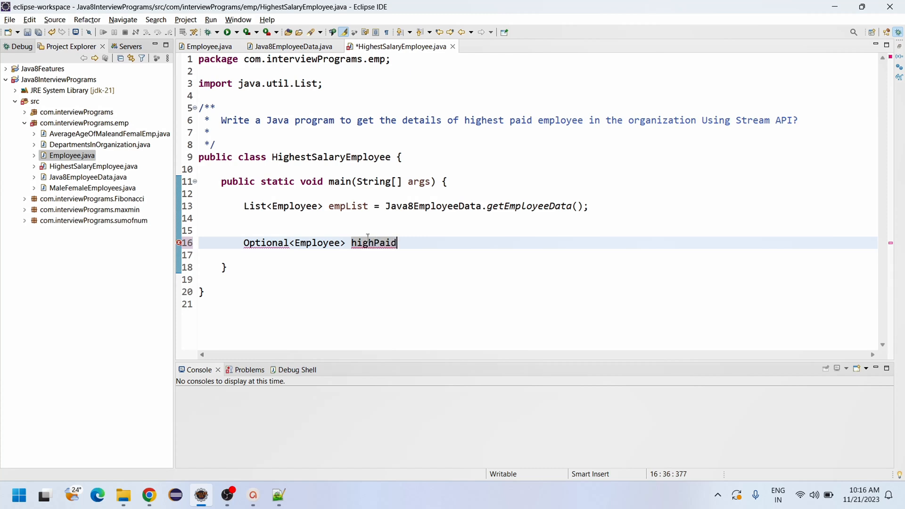
text(Emp)
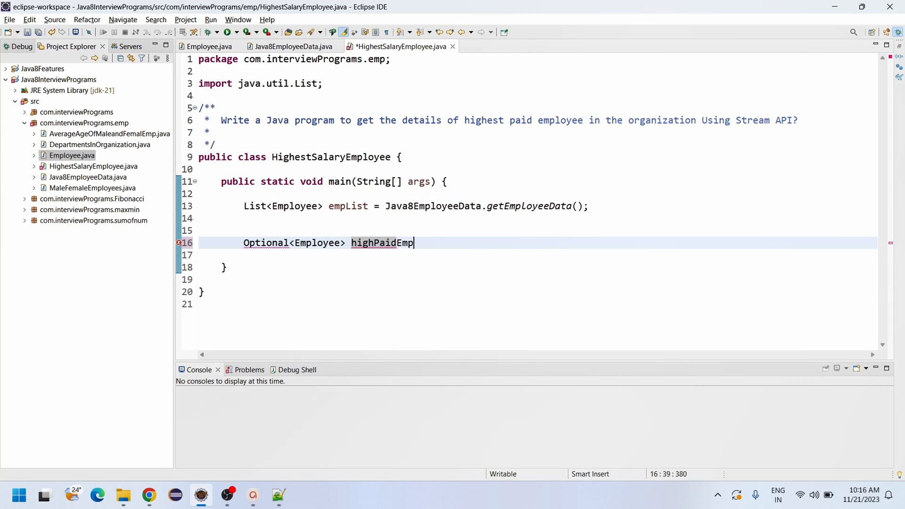
text(=)
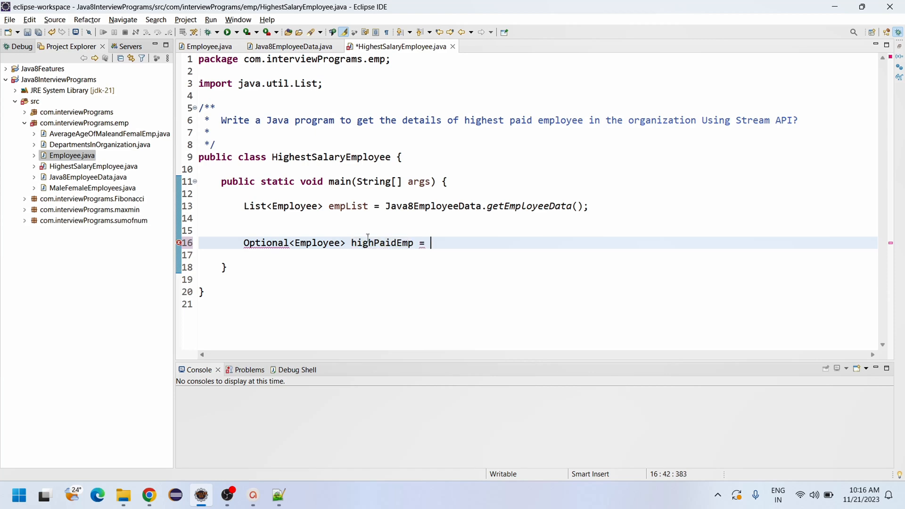
text(emp)
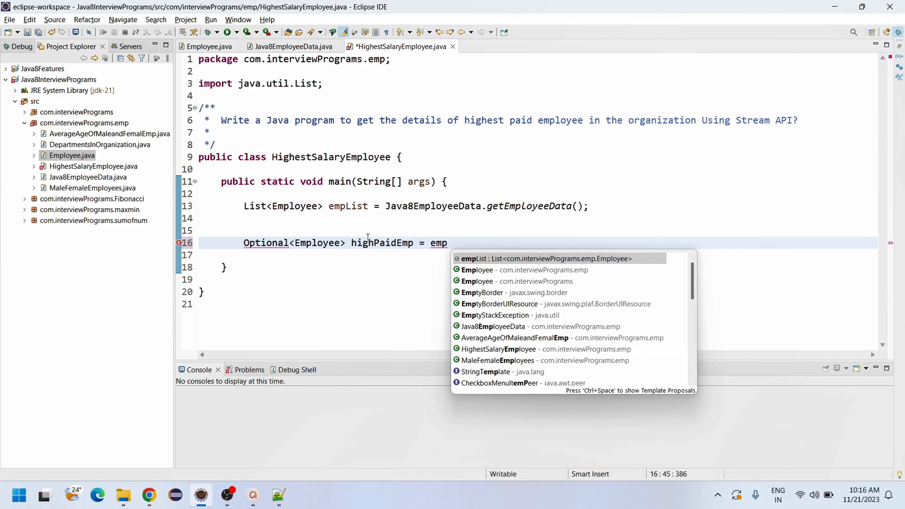
text(List.stream()
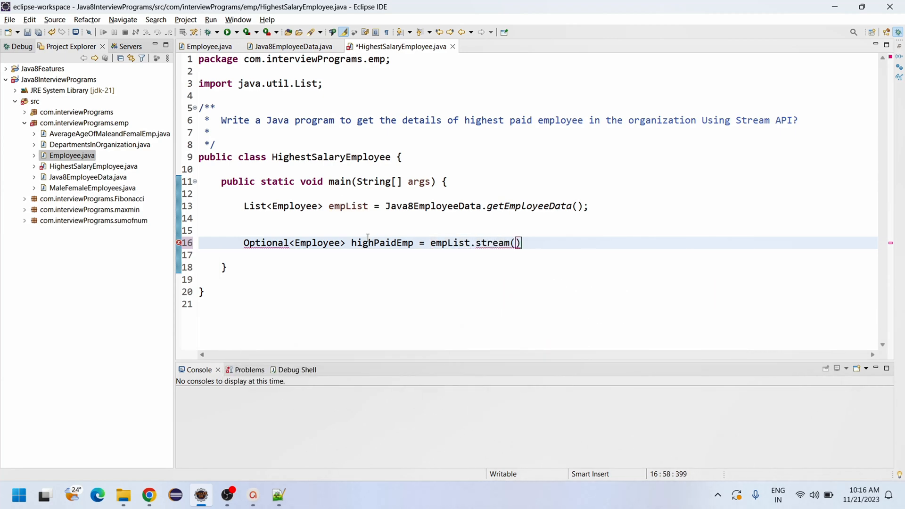
text(.)
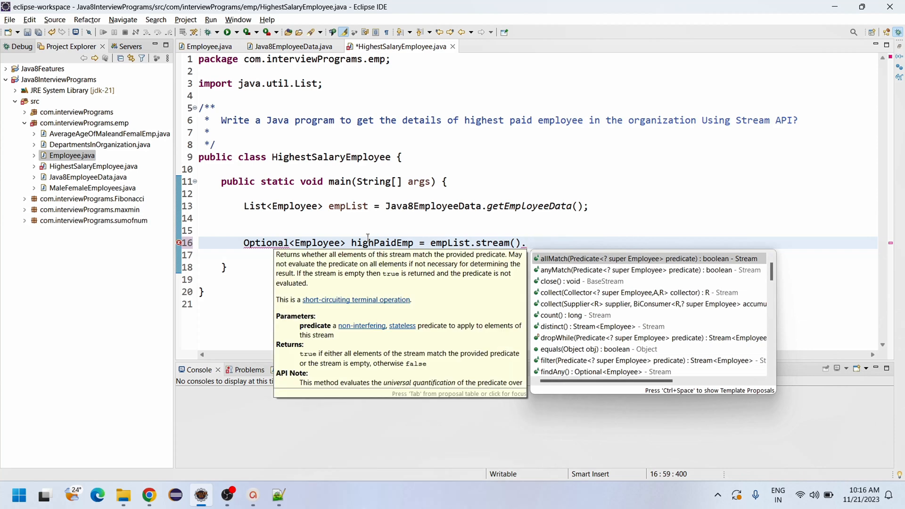
Continue with .collect(Collectors.maxBy( via content assist, comparator still a placeholder.
text(collect(C)
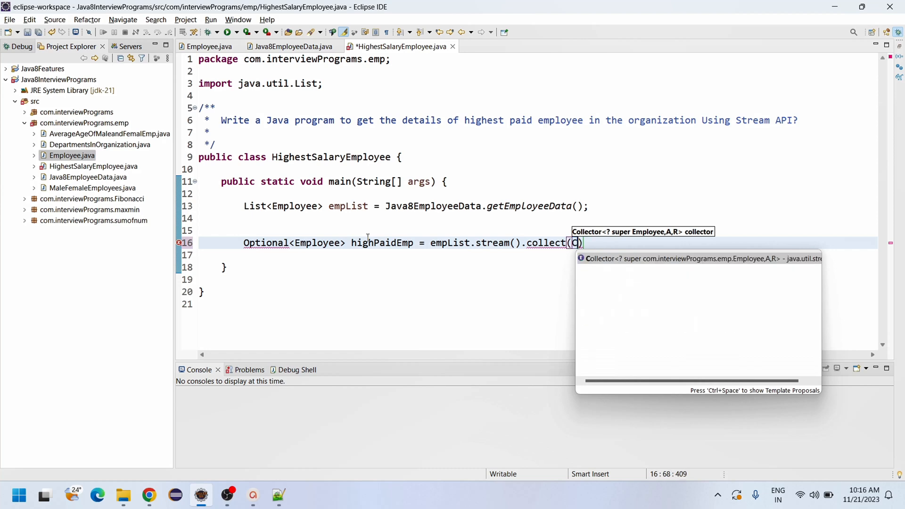
text(Collectors.)
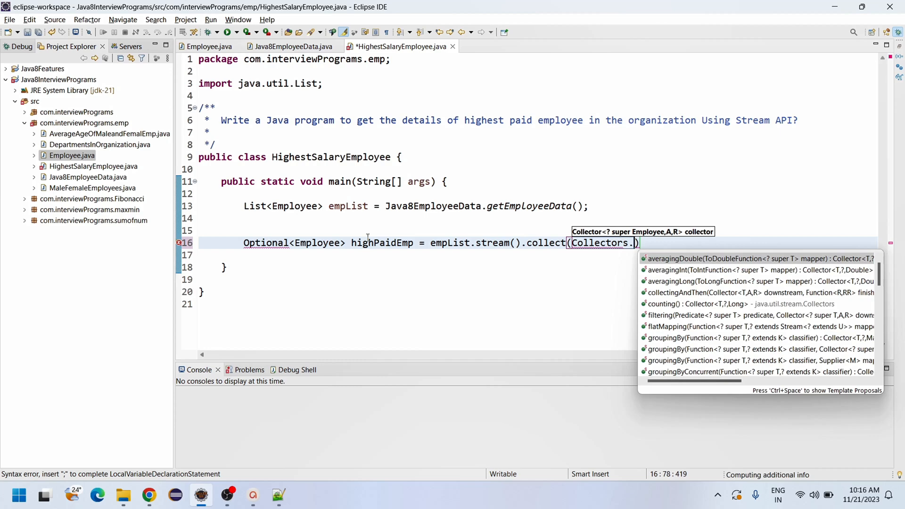
text(m)
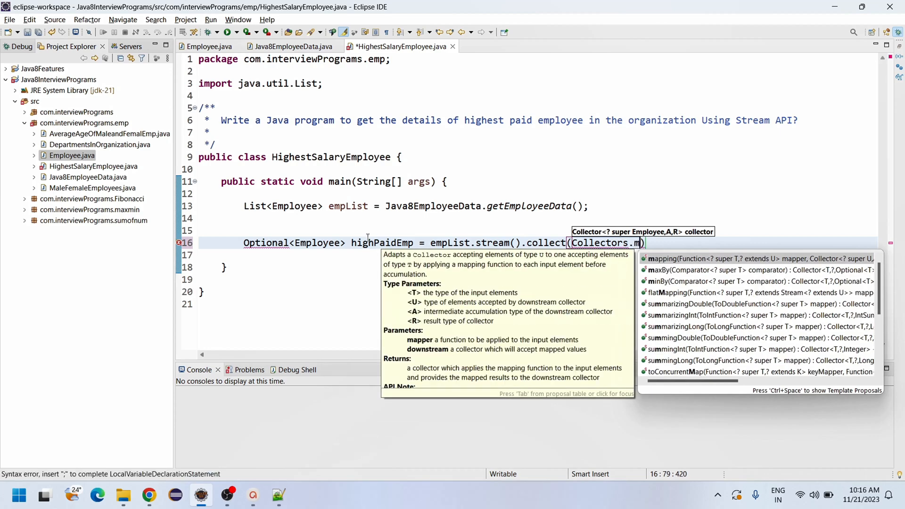
text(axBy(null)
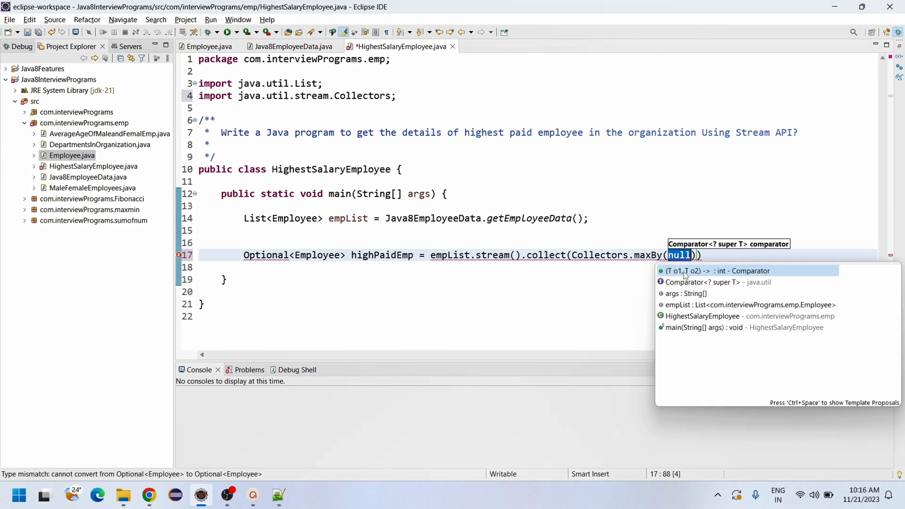
Fill maxBy with Comparator.comparingDouble(Employee::getSalary) using content assist.
click(704, 282)
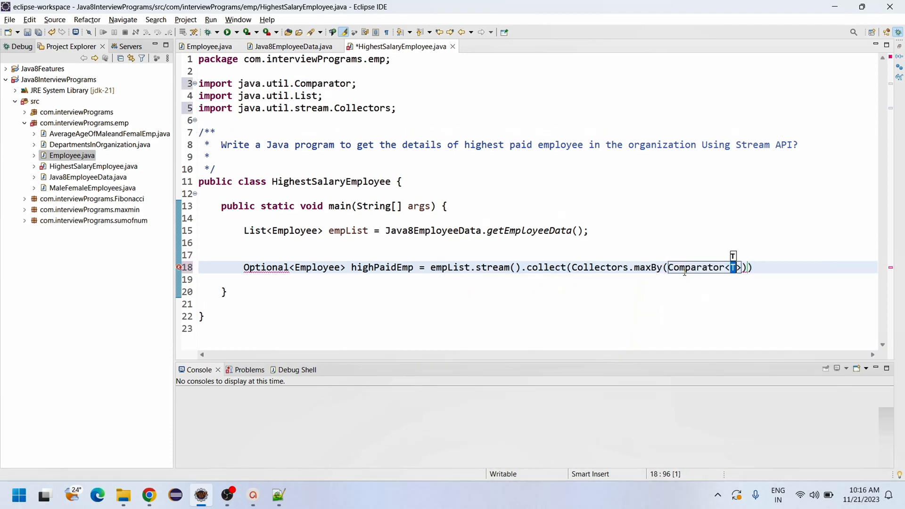
text(.)
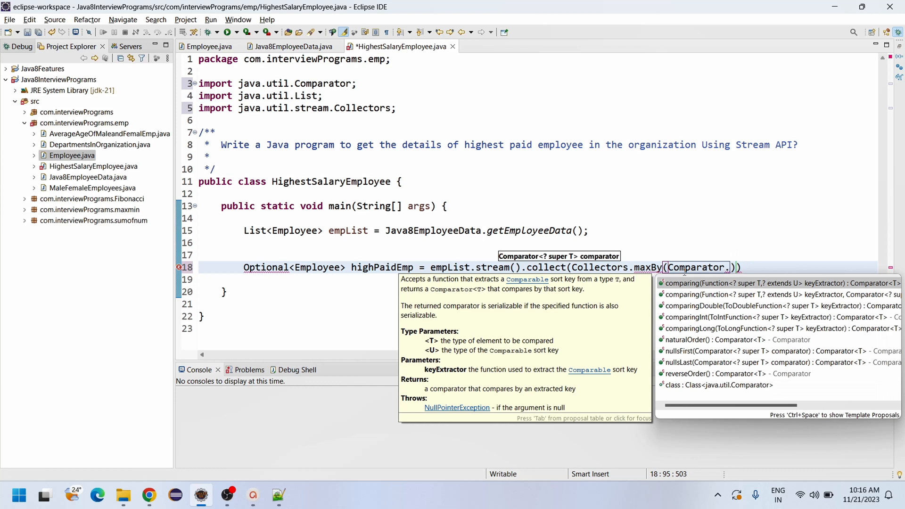
mouse_move(750, 282)
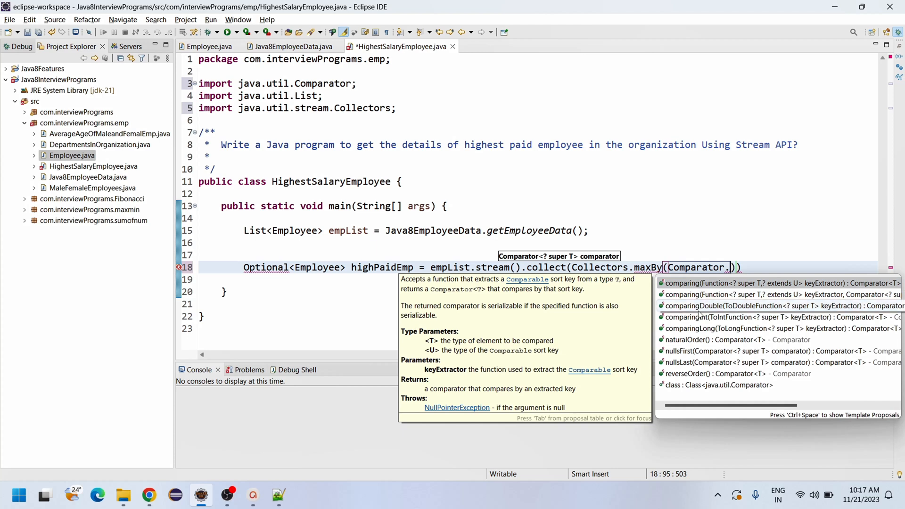
mouse_move(743, 307)
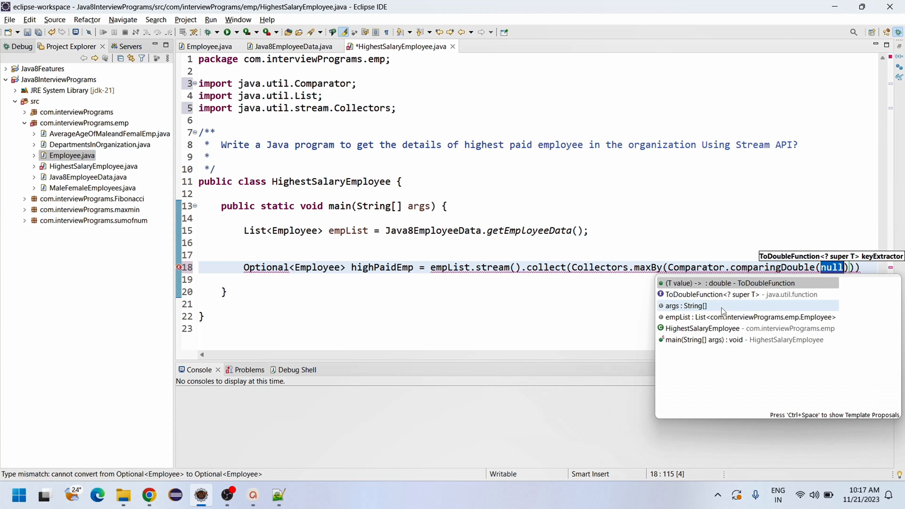
text(Empl)
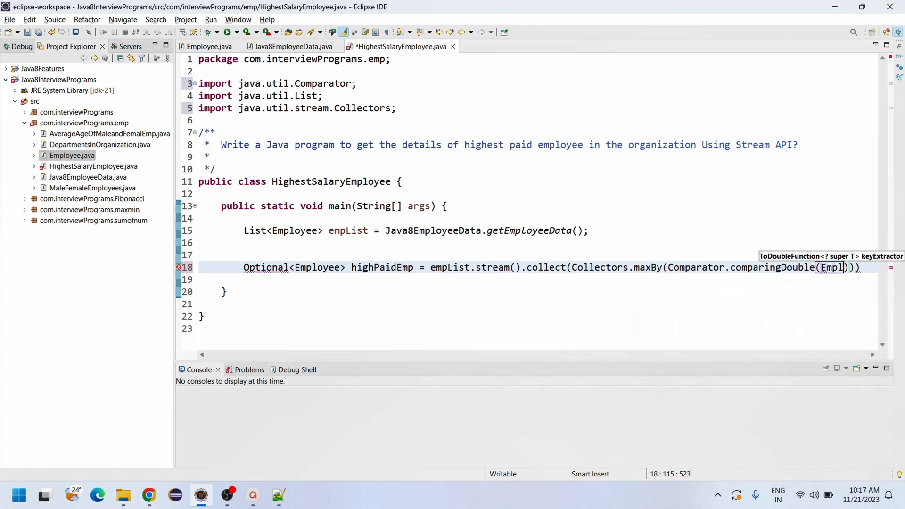
text(oyee)
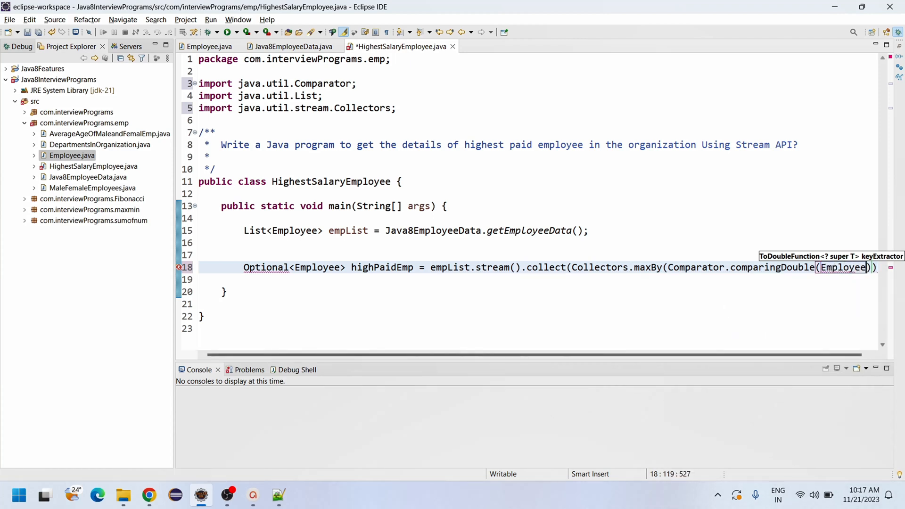
text(::)
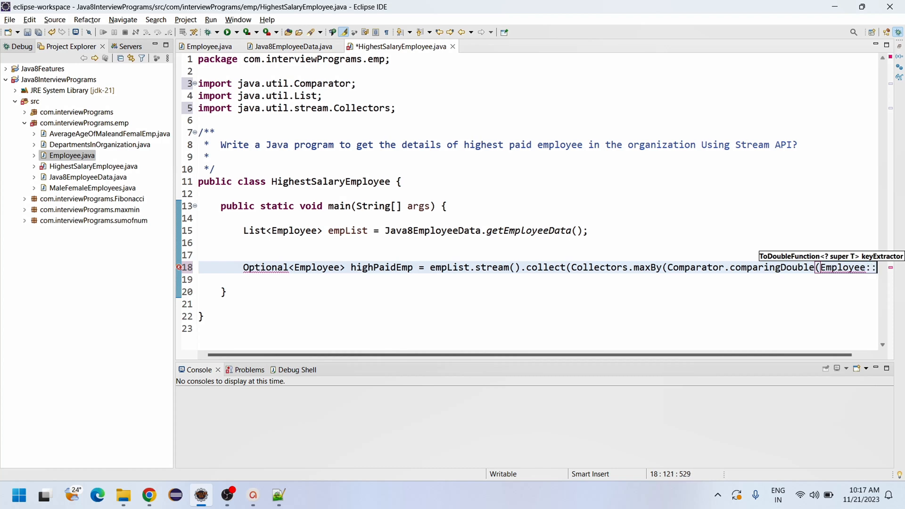
mouse_move(842, 355)
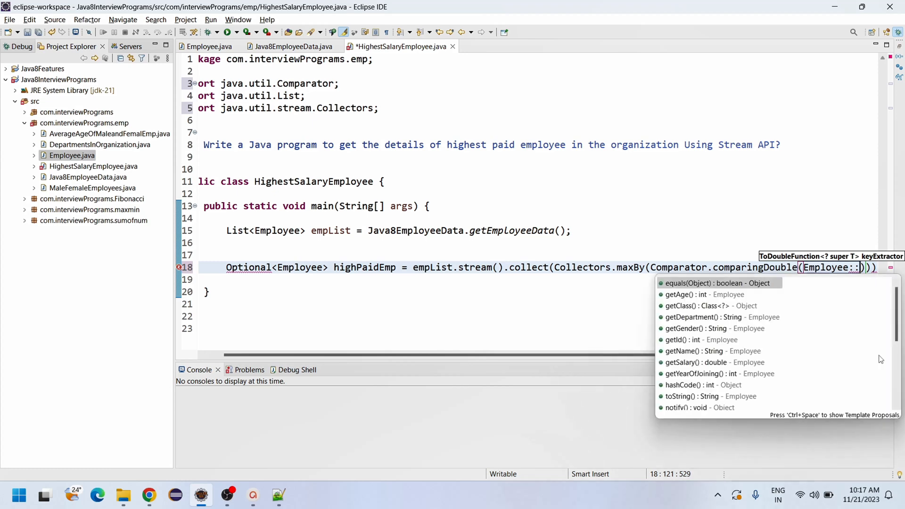
text(ge)
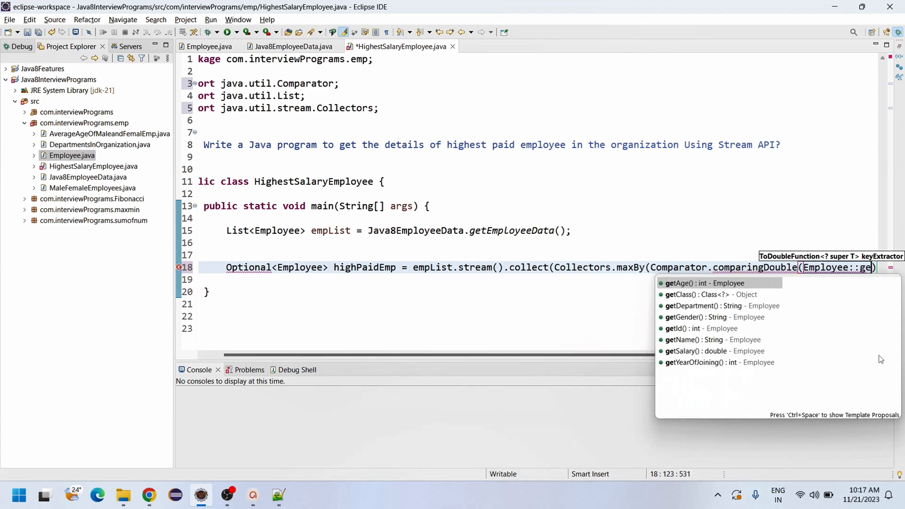
text(t)
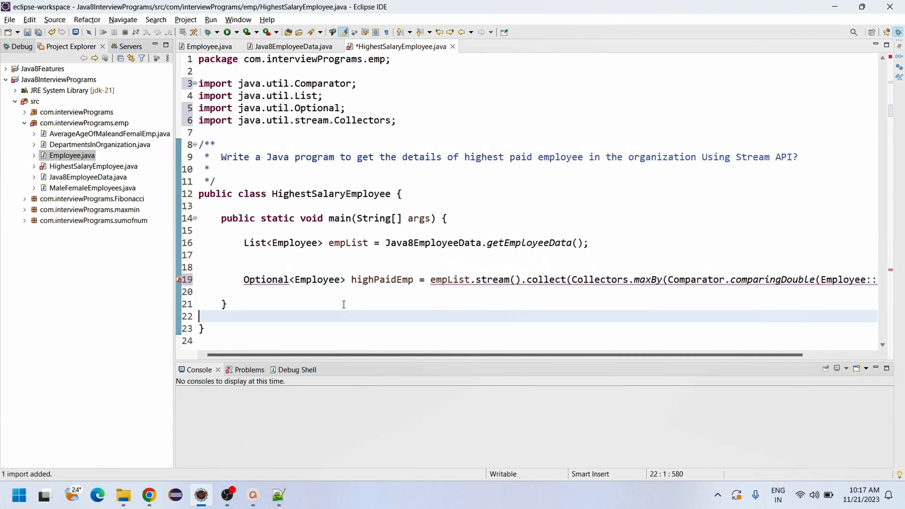
Save, inspect the Collectors and Comparator references, and end the maxBy statement on its own line.
key(ctrl+s)
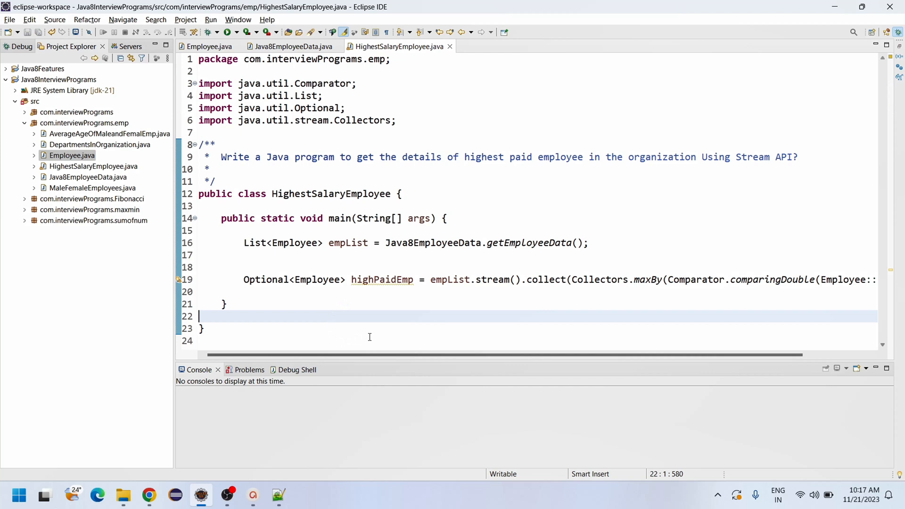
mouse_move(637, 277)
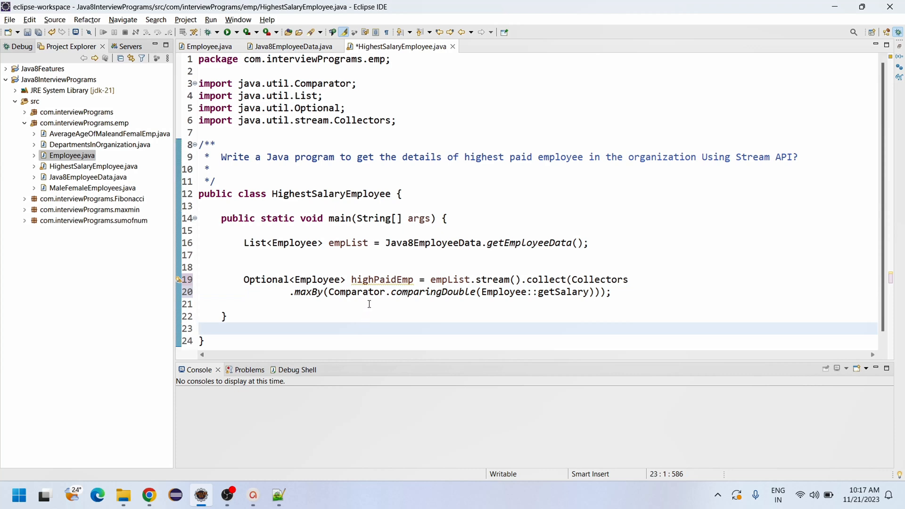
click(260, 304)
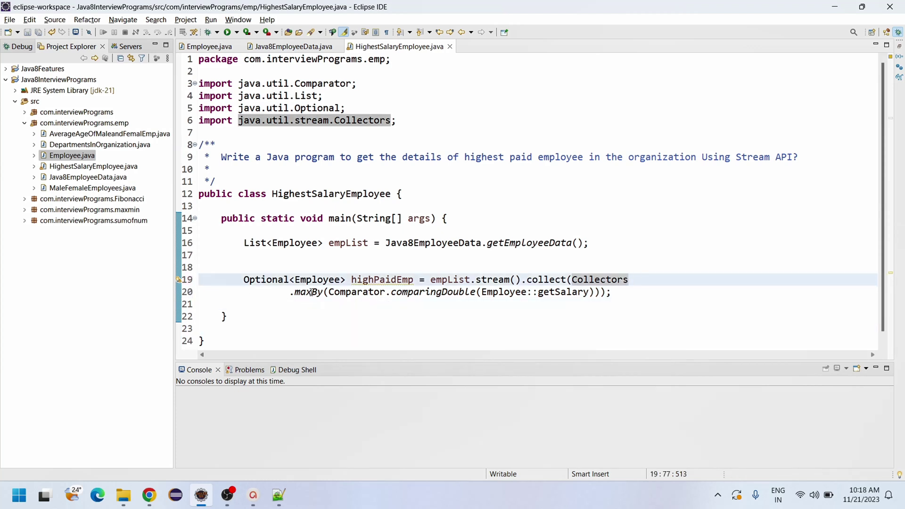
click(374, 292)
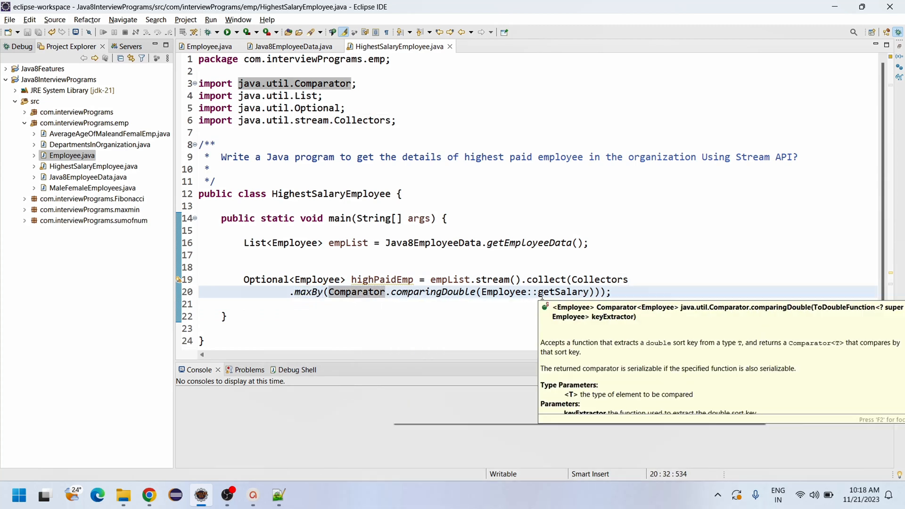
click(618, 292)
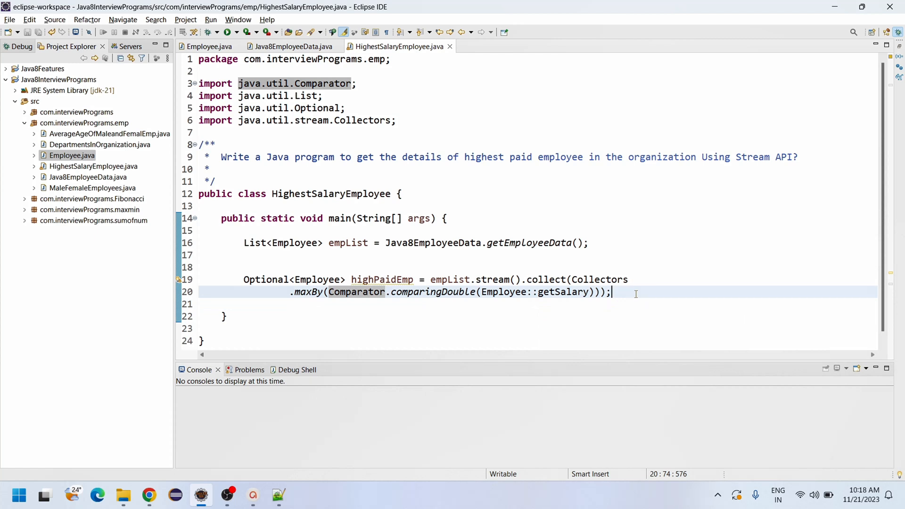
key(Return)
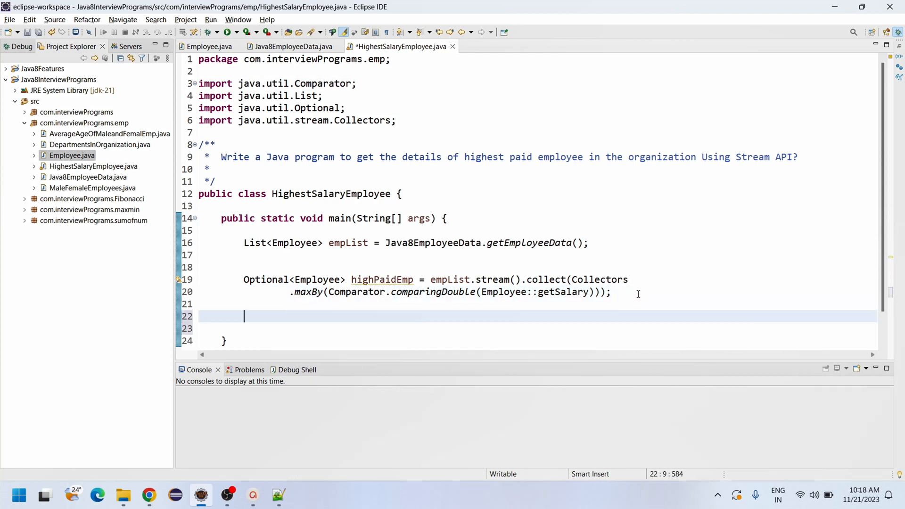
Add System.out.println(highPaidEmp); after the statement.
text(System.out.println();)
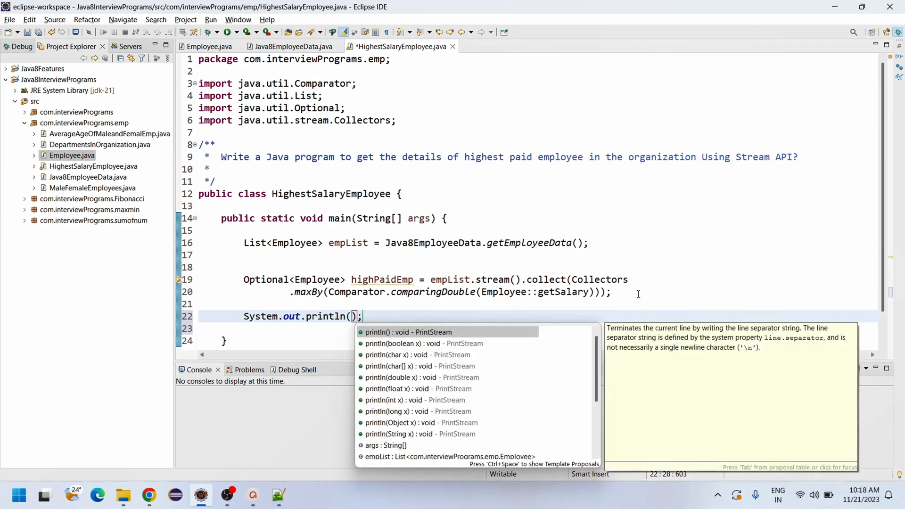
text(highPaidEmp)
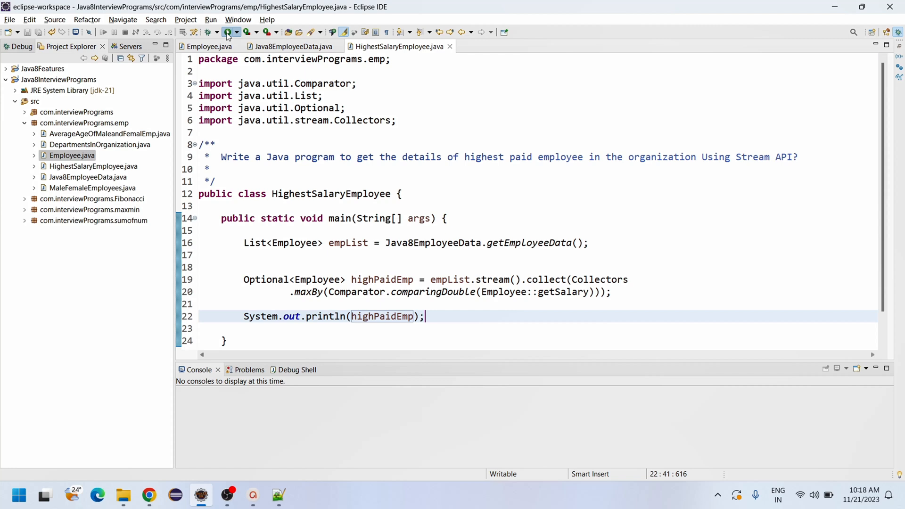
Run the program and compare the console result with salaries in Java8EmployeeData.java.
click(228, 32)
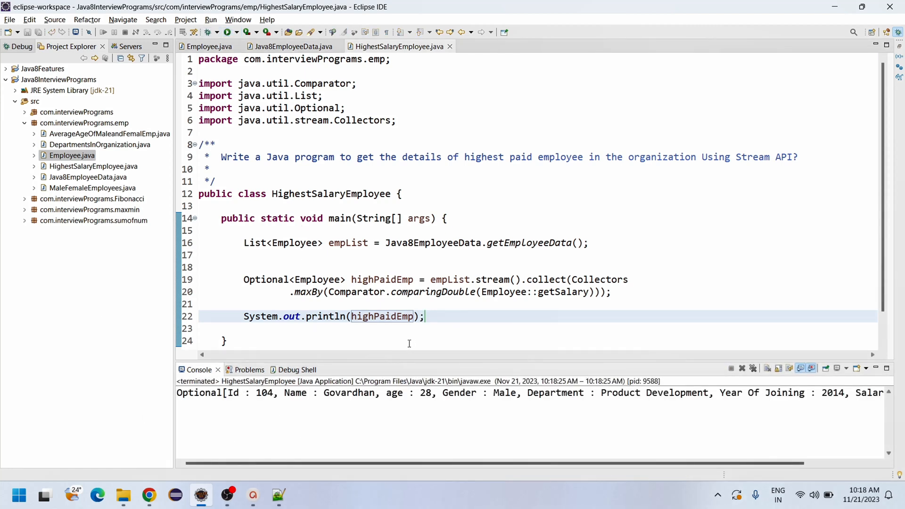
mouse_move(269, 447)
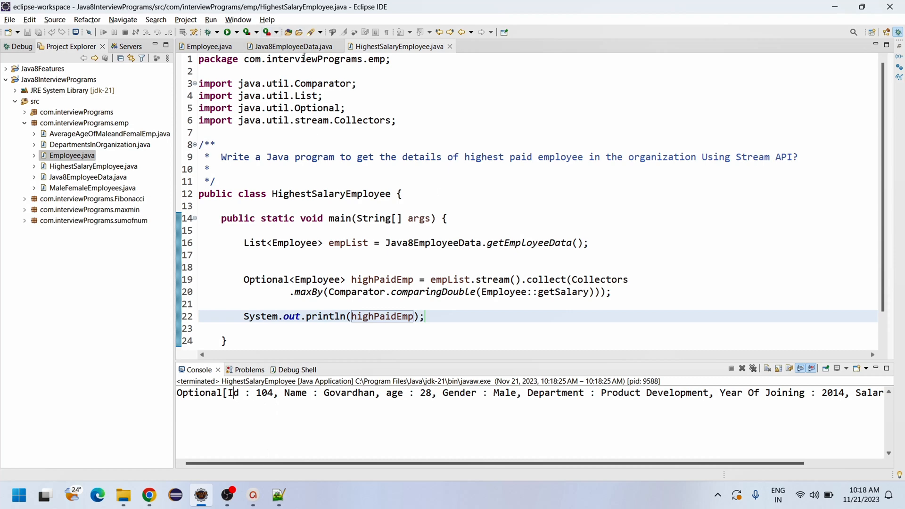
click(291, 46)
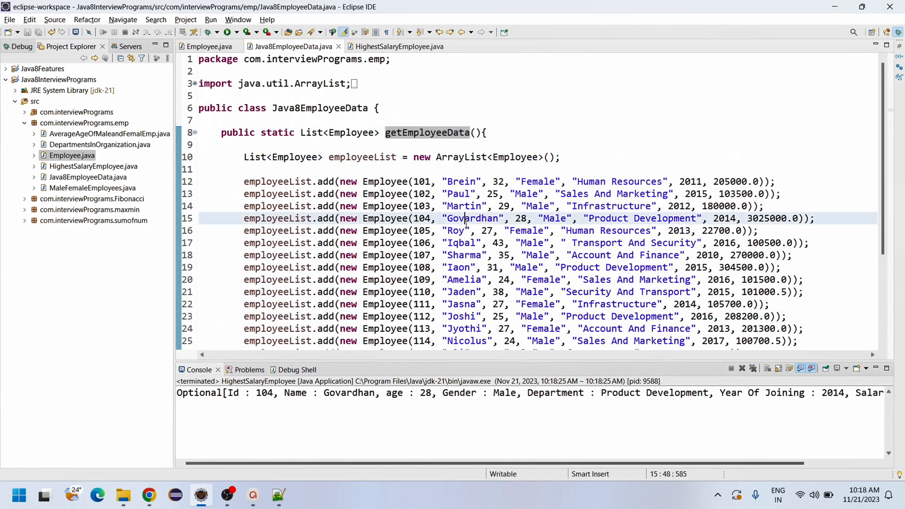
click(691, 206)
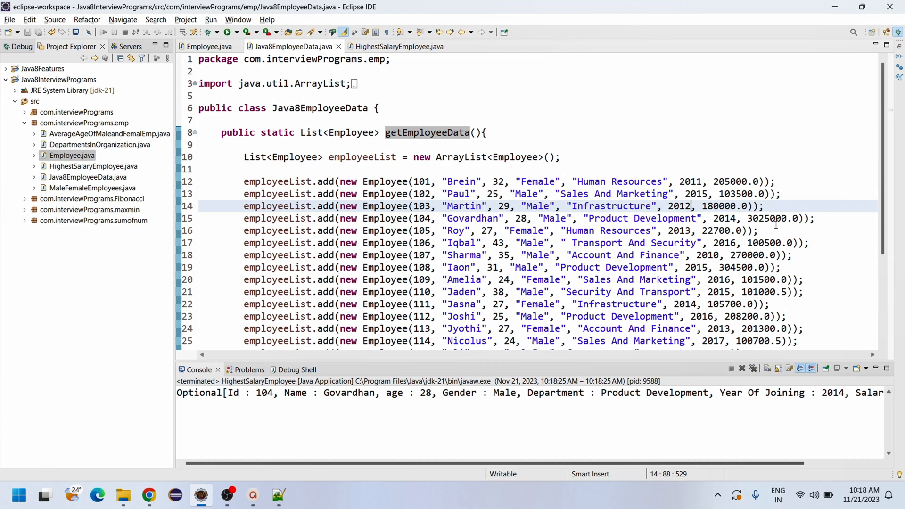
scroll(down, 3)
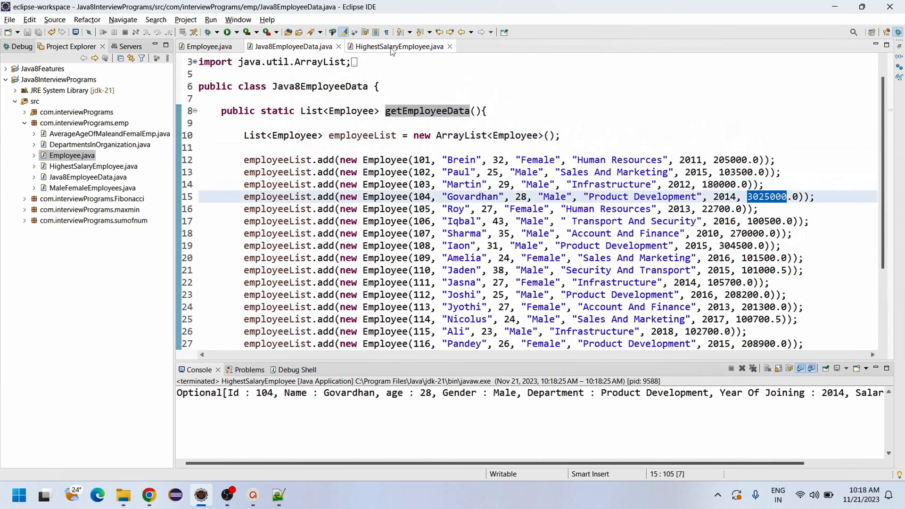
Back in the program, highlight the printed salary 3025000.0 for employee 104 in the console.
click(397, 46)
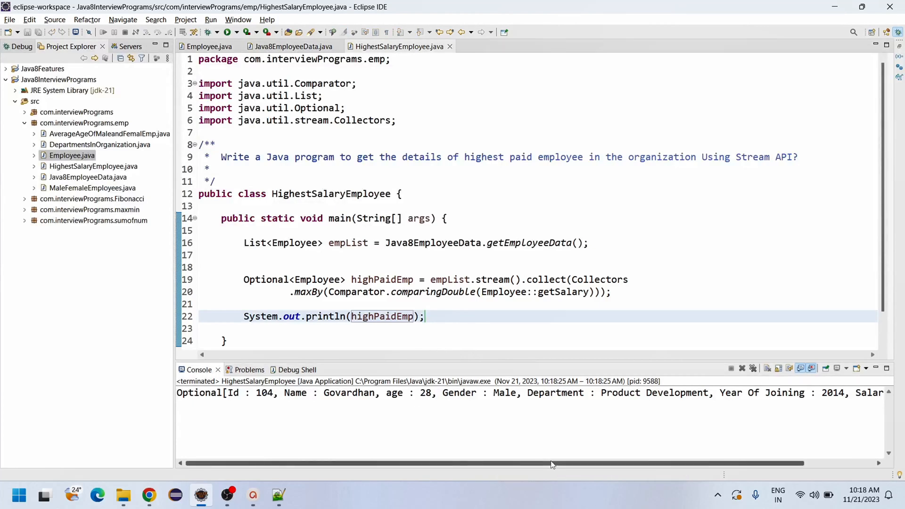
scroll(right, 3)
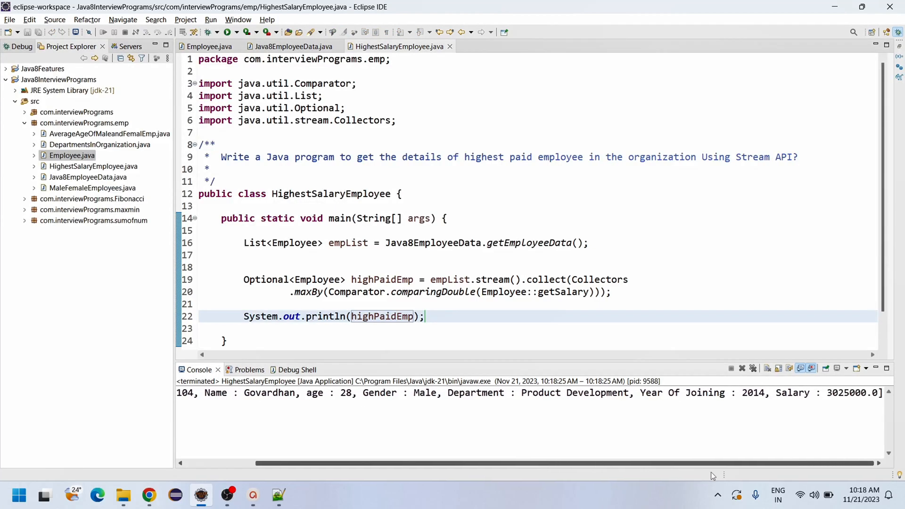
double_click(845, 393)
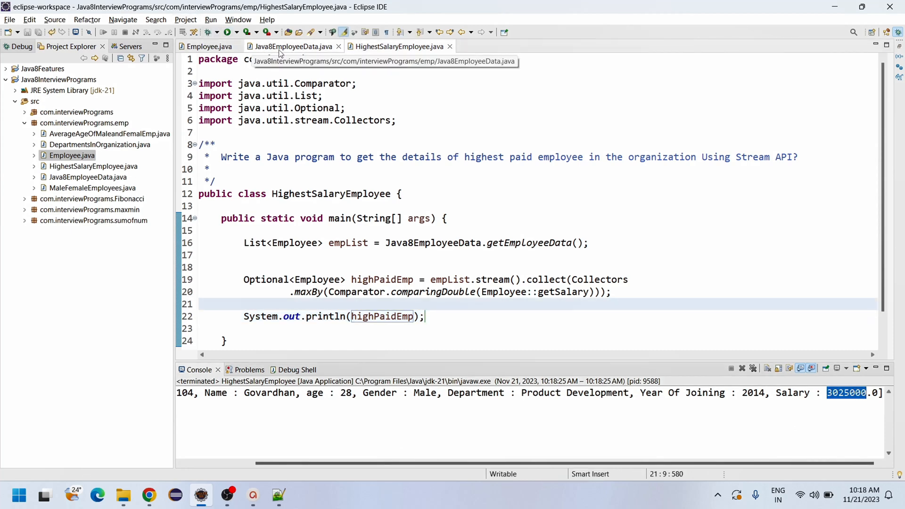
Edit the data so employee 102 earns 1035000.0 and 104 earns 325000.0, then return to the program.
click(292, 46)
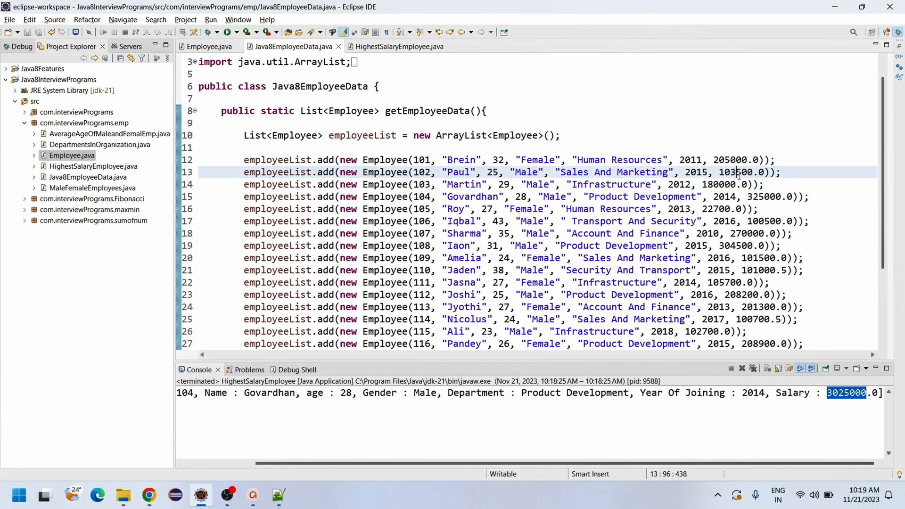
text(0)
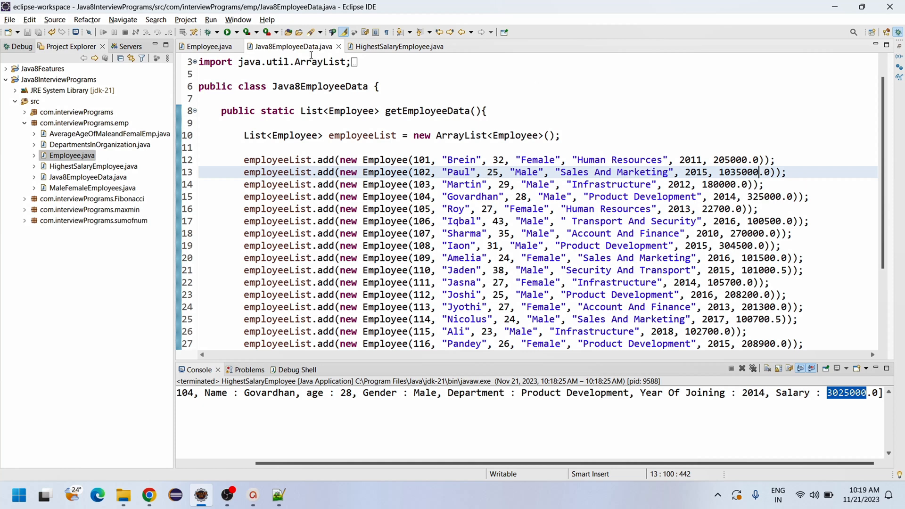
click(399, 47)
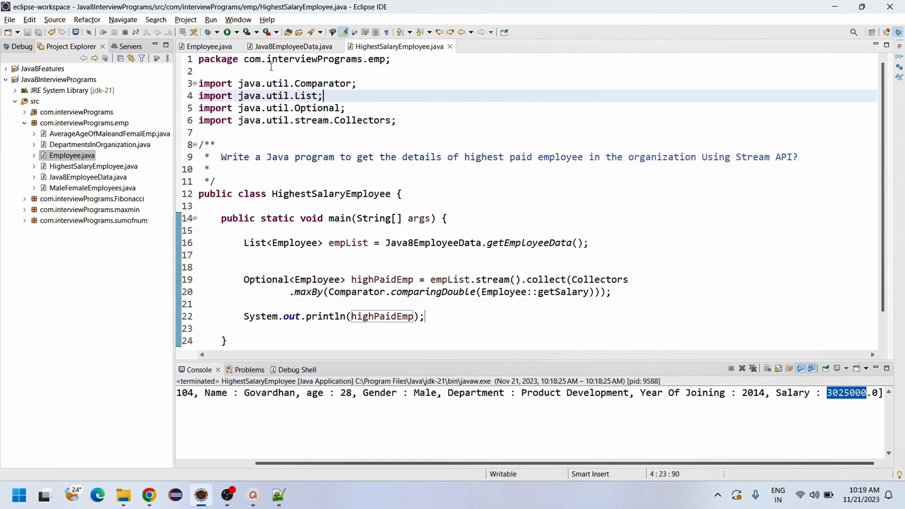
click(229, 32)
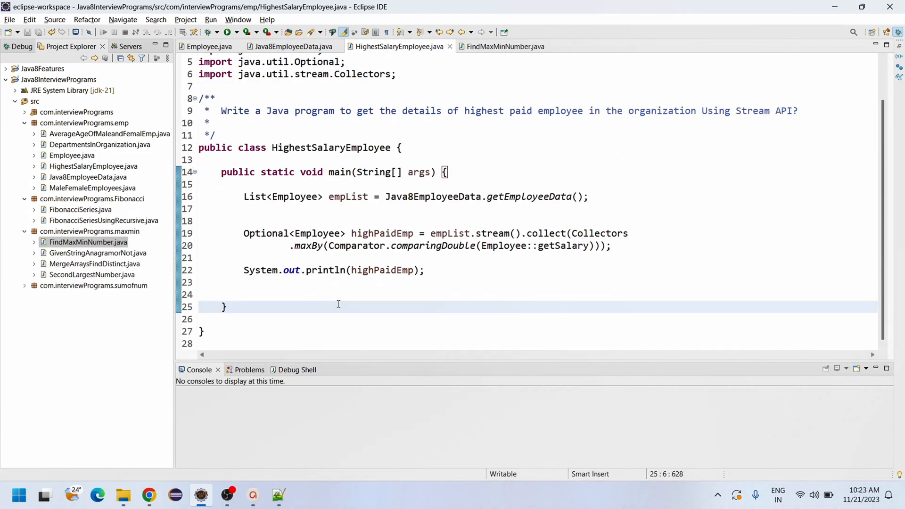
click(225, 307)
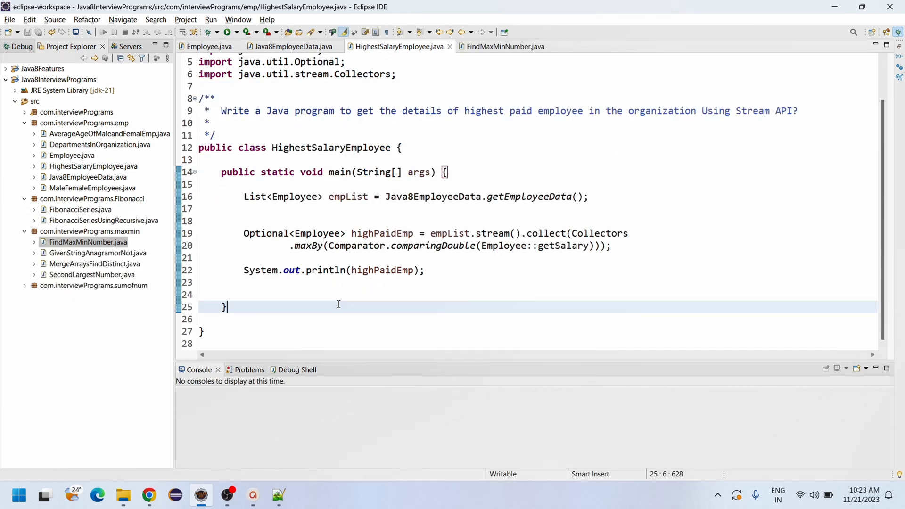